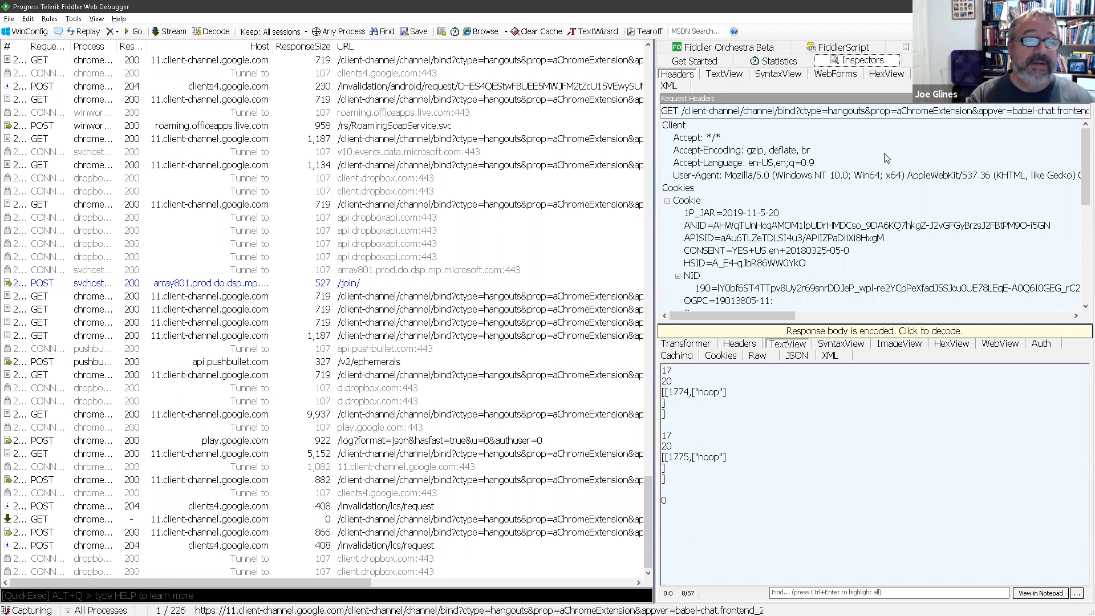
Convert the api.pushbullet.com POST /v2/ephemerals session to AutoHotkey code, accepting URI encoding
scroll("down", 3)
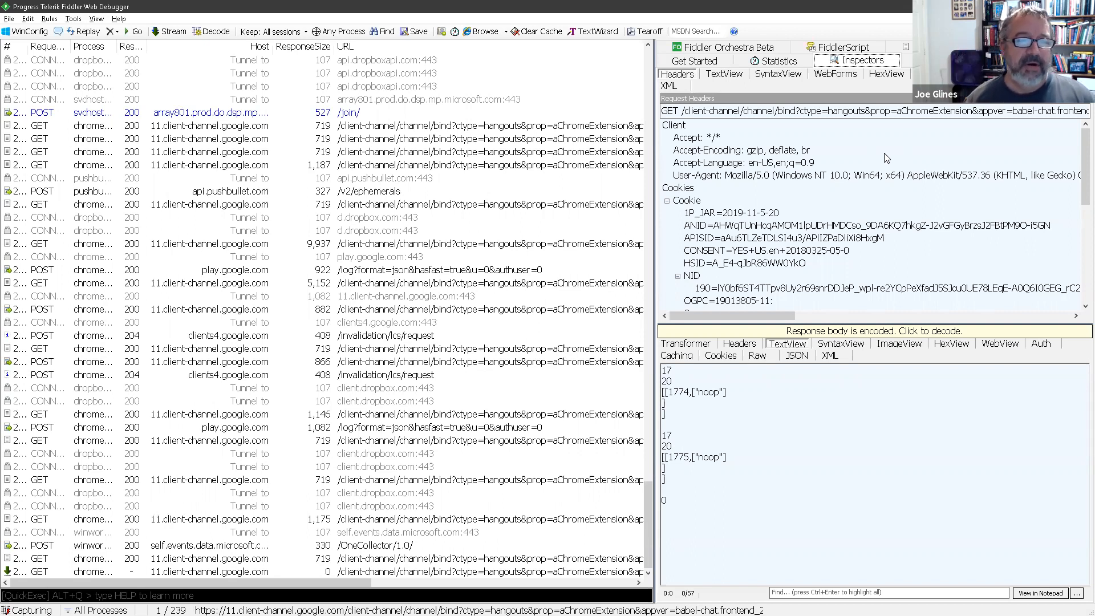
mouse_move(741, 175)
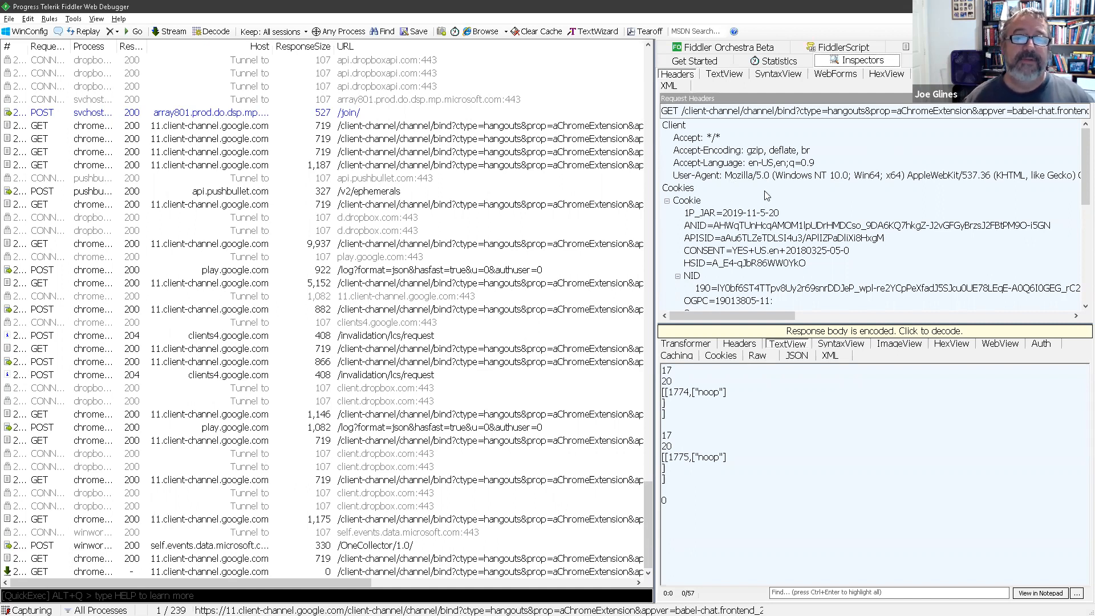
mouse_move(791, 189)
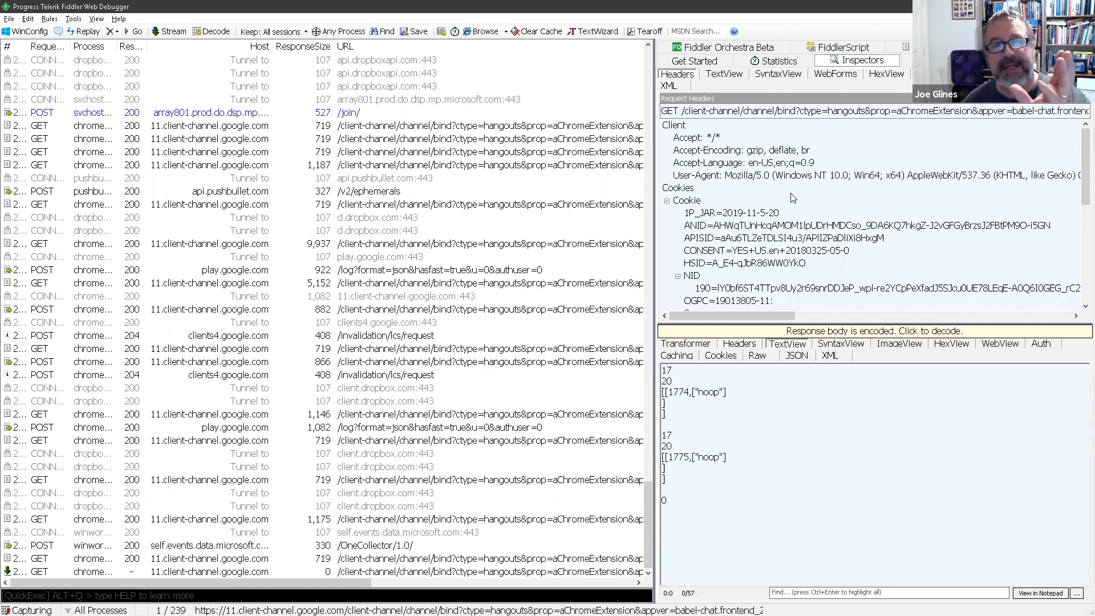
mouse_move(794, 217)
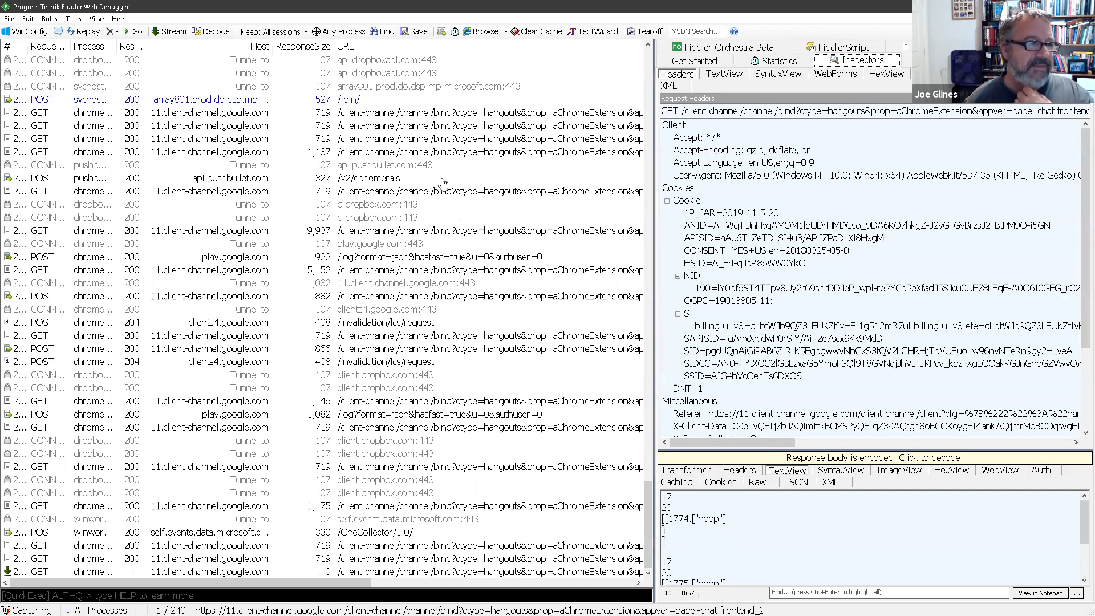
left_click(369, 178)
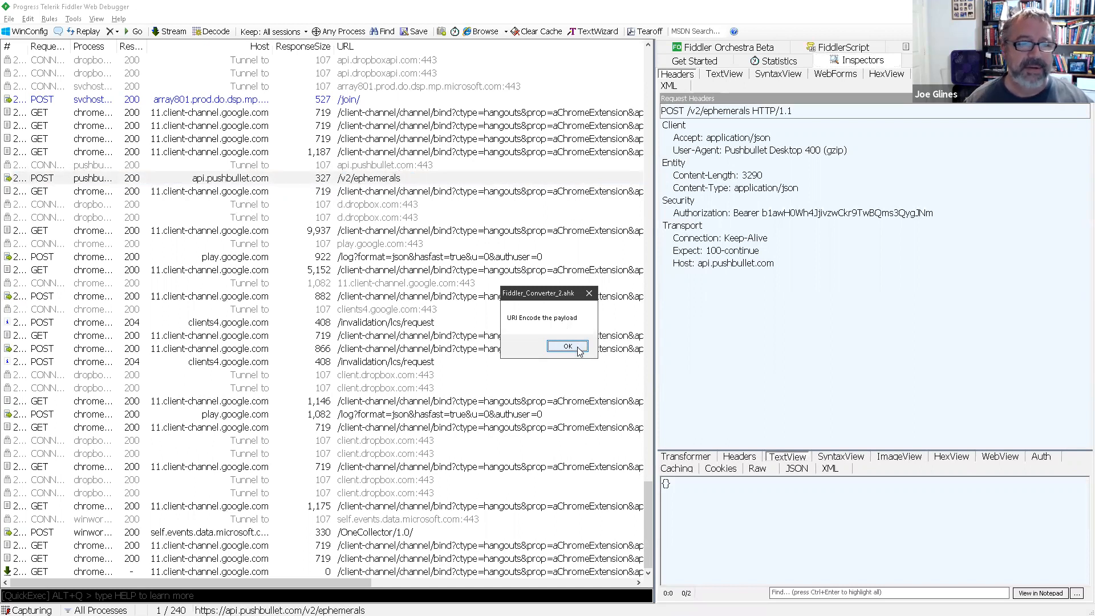
left_click(568, 347)
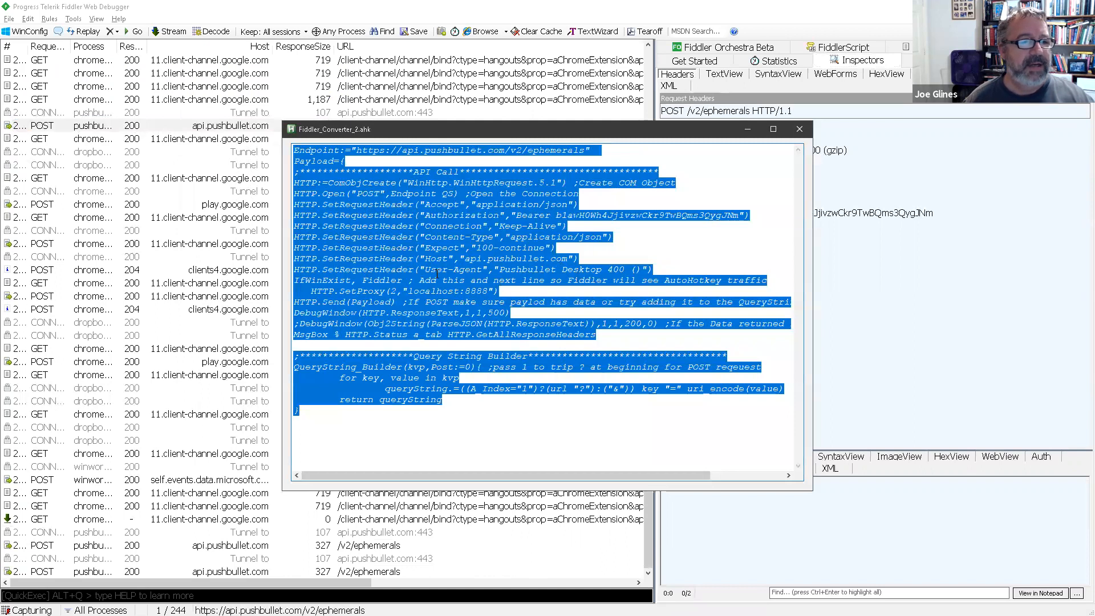
mouse_move(637, 238)
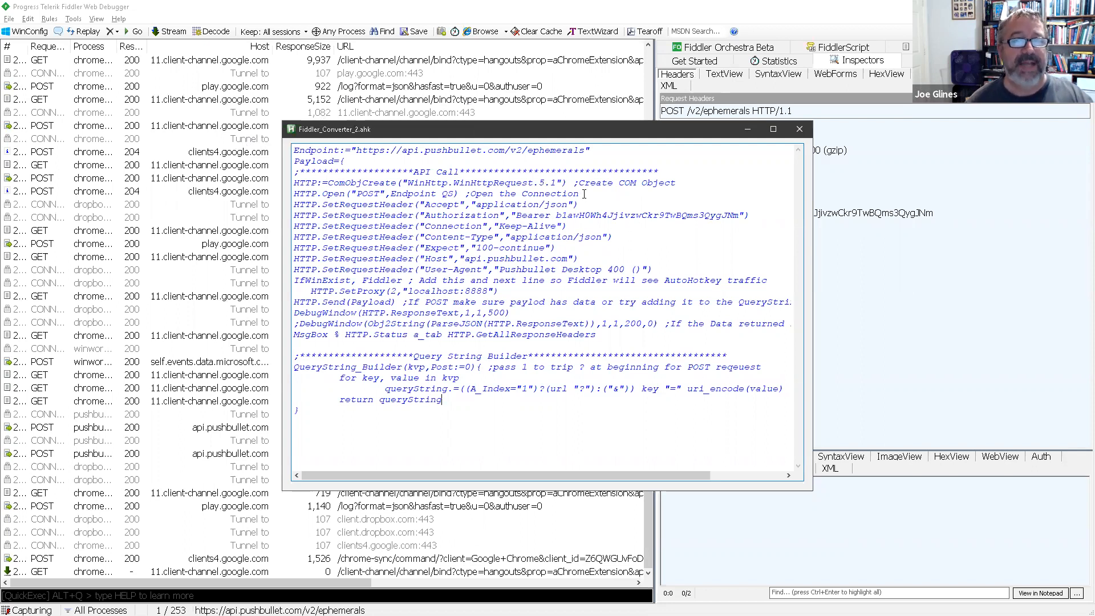
mouse_move(594, 222)
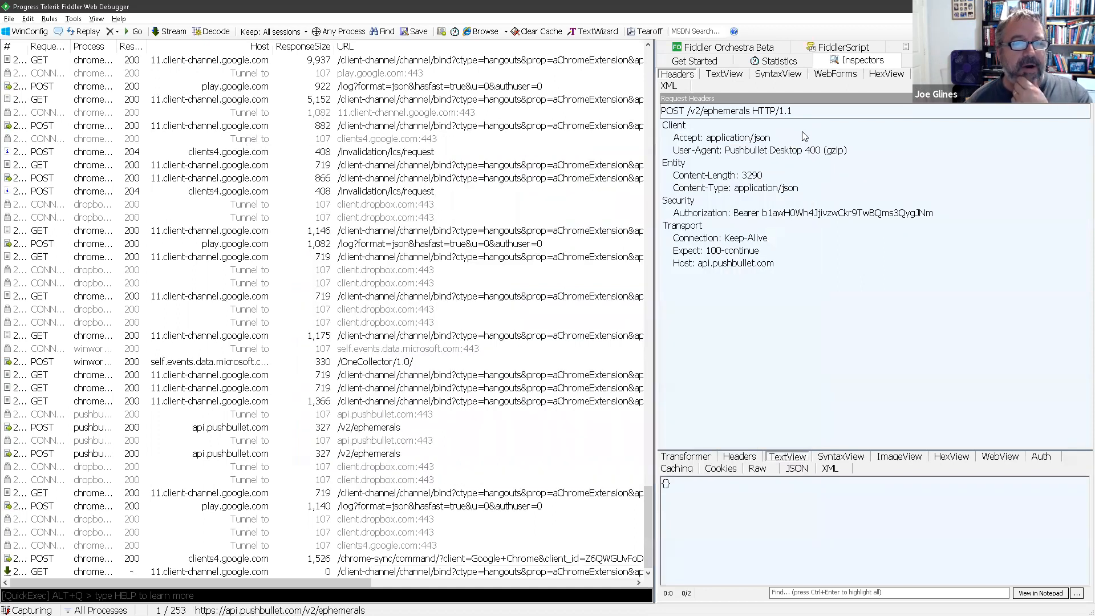
mouse_move(793, 150)
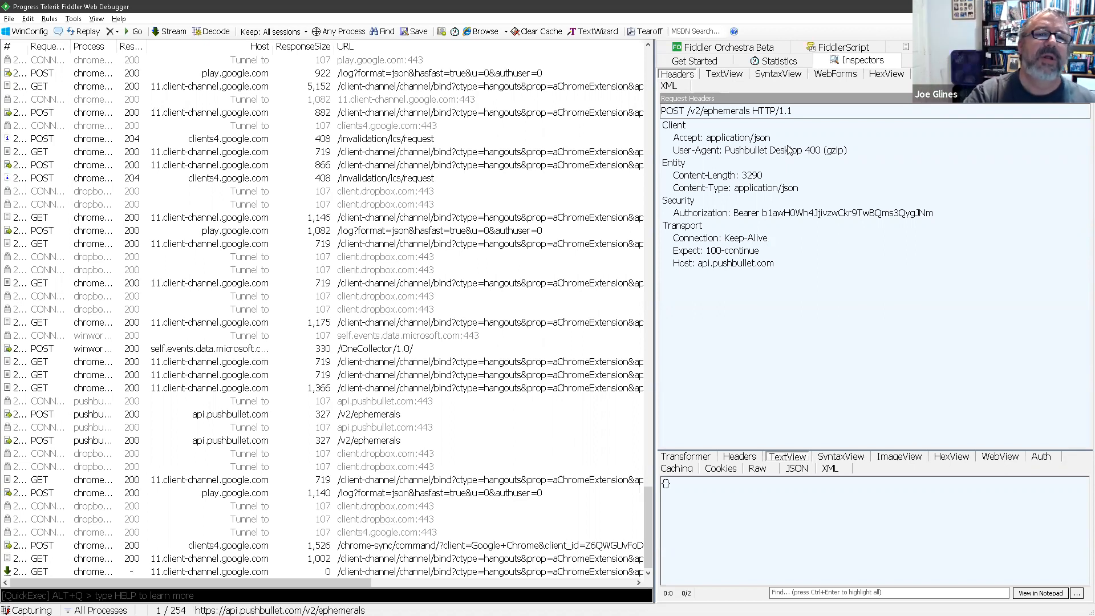
scroll("down", 3)
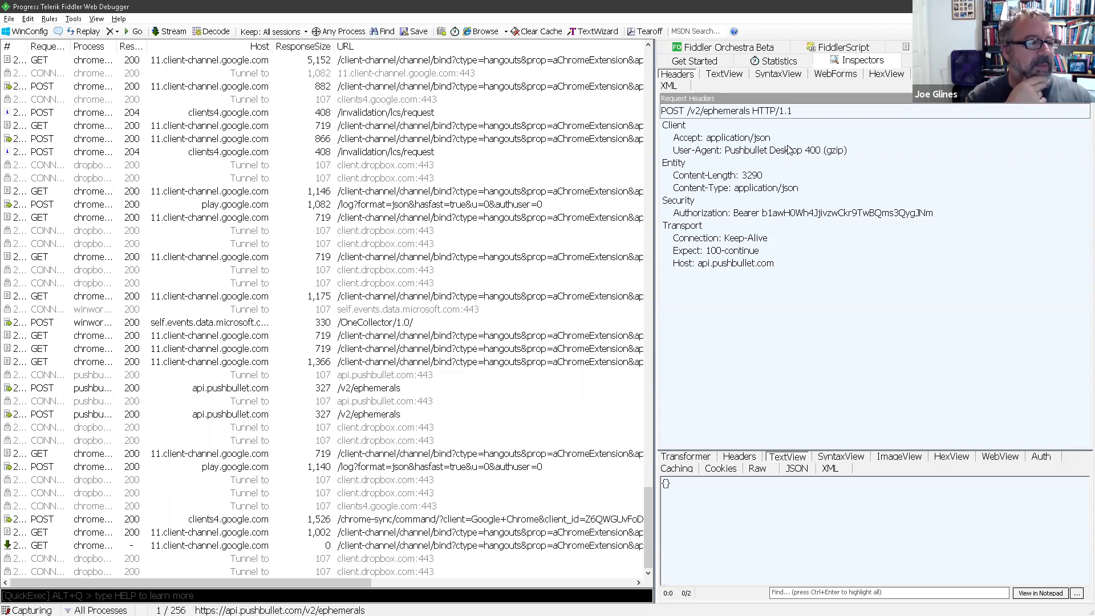
mouse_move(99, 103)
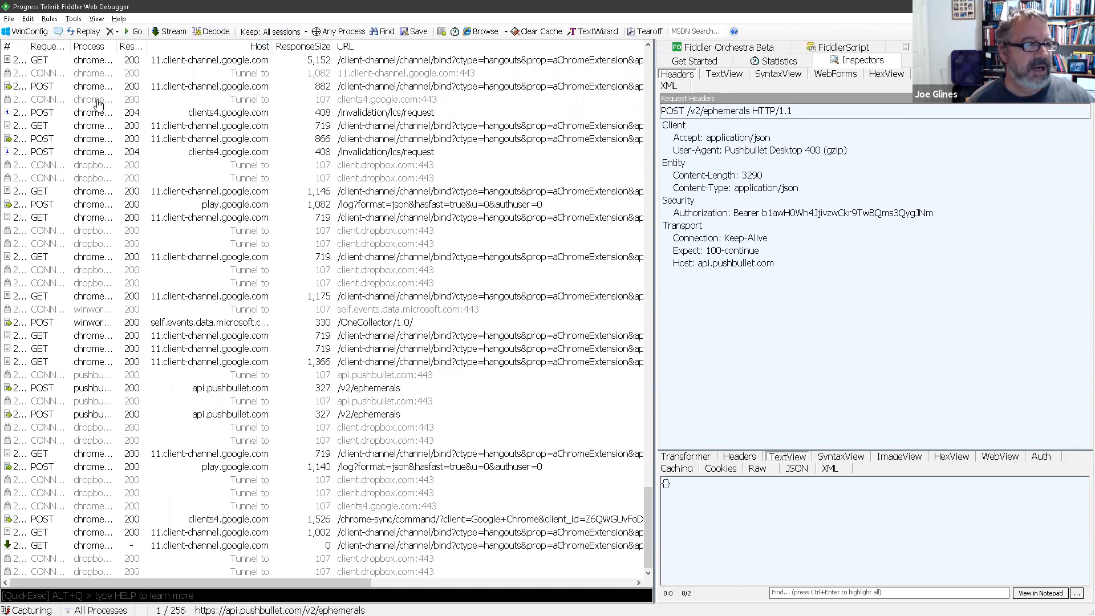
mouse_move(93, 458)
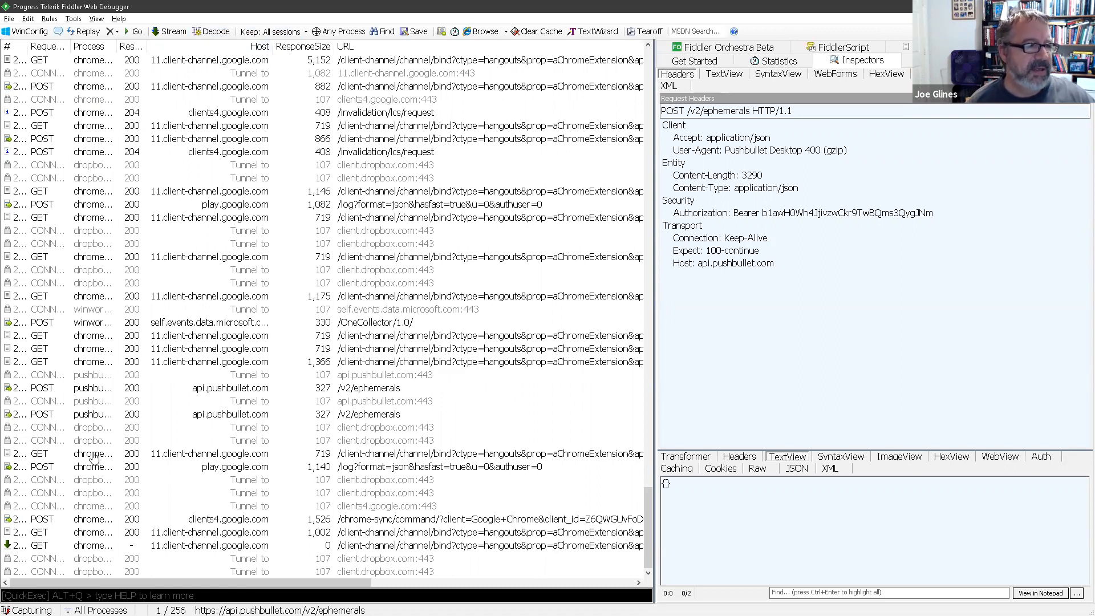
mouse_move(92, 404)
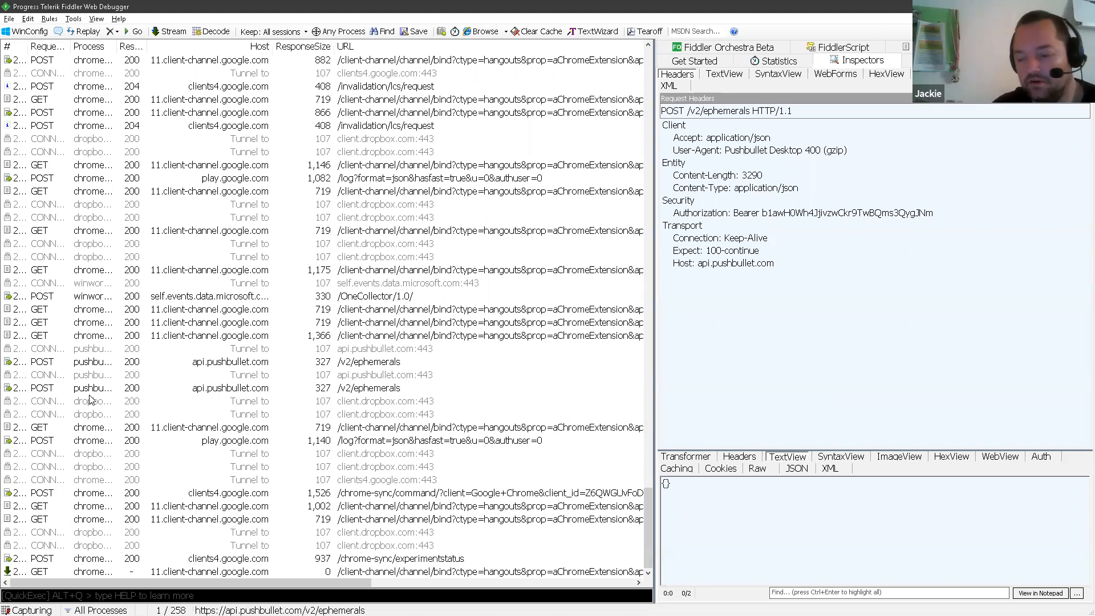
mouse_move(942, 143)
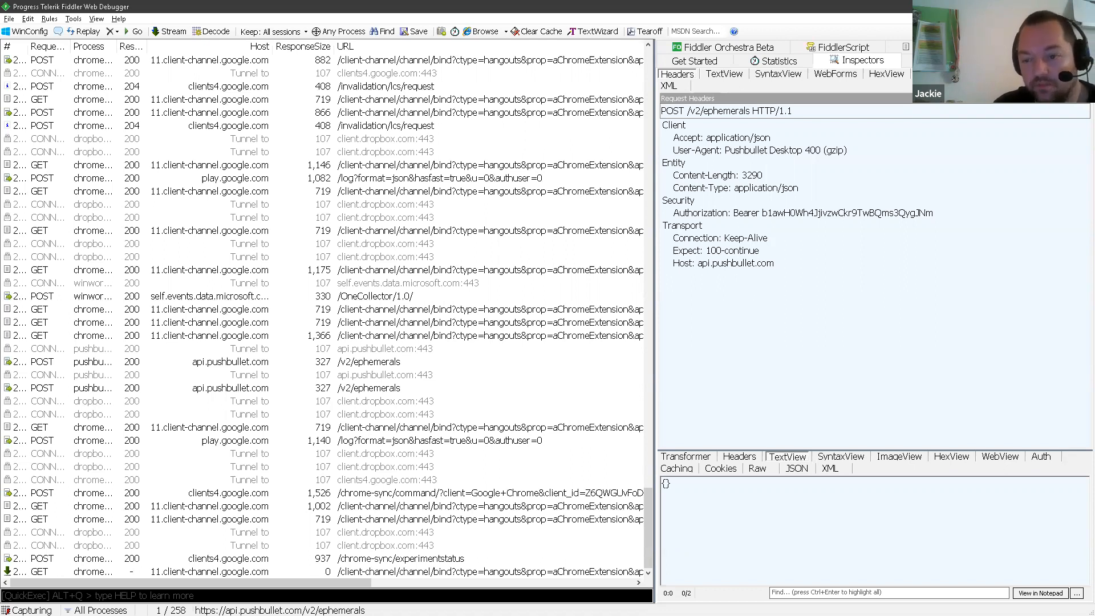
mouse_move(577, 265)
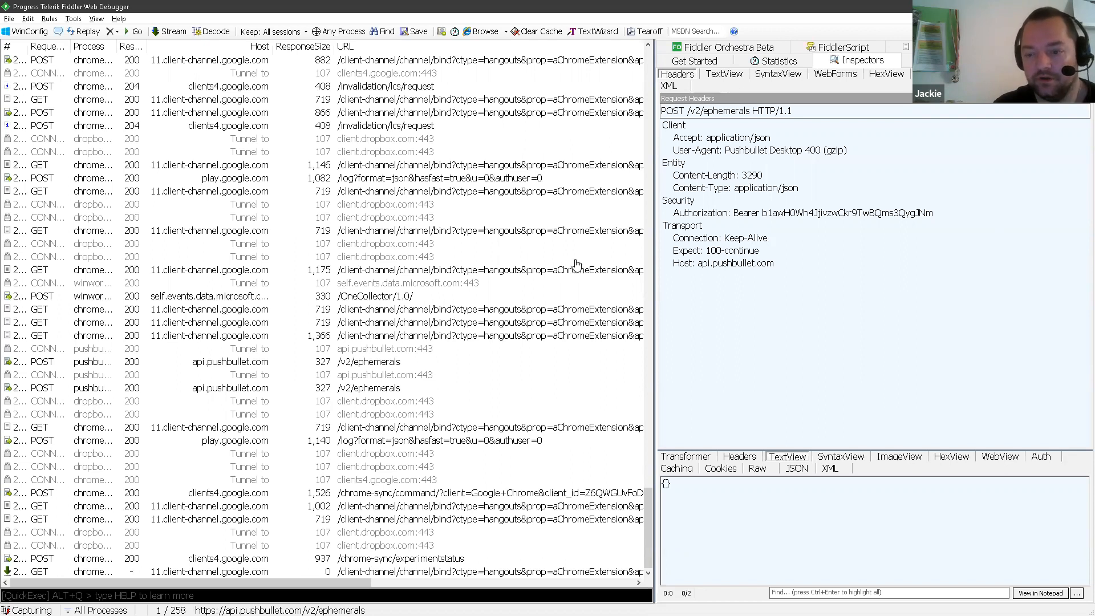
left_click(245, 256)
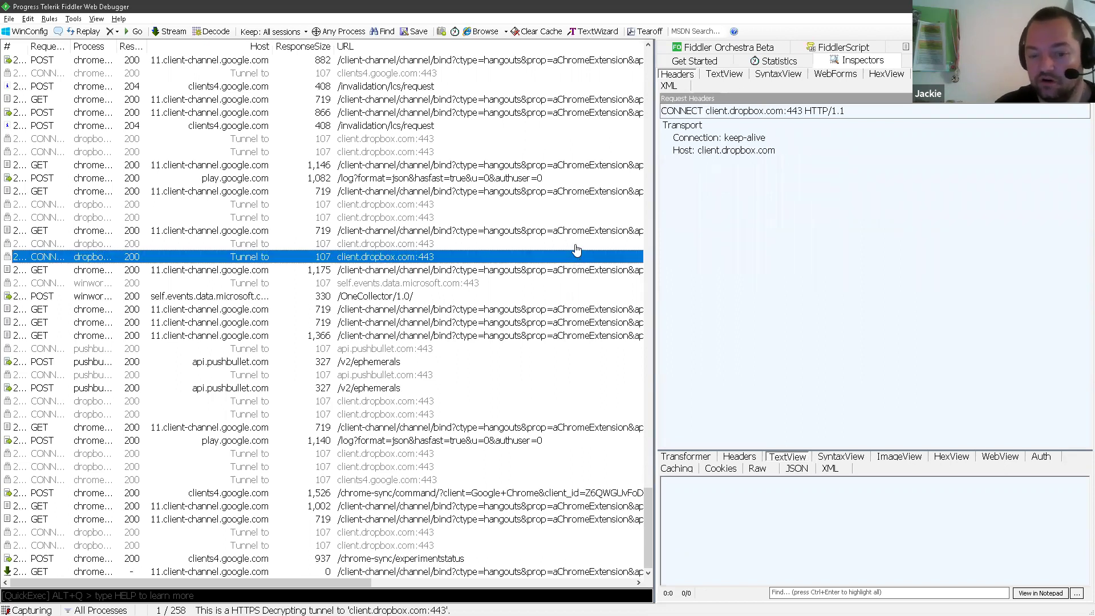
mouse_move(691, 215)
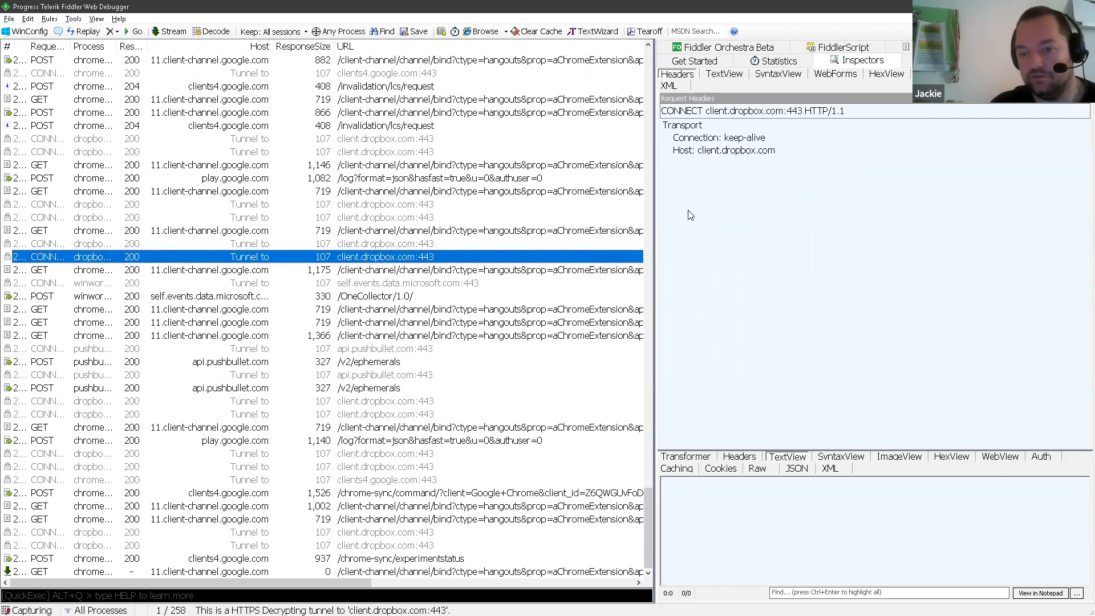
mouse_move(691, 232)
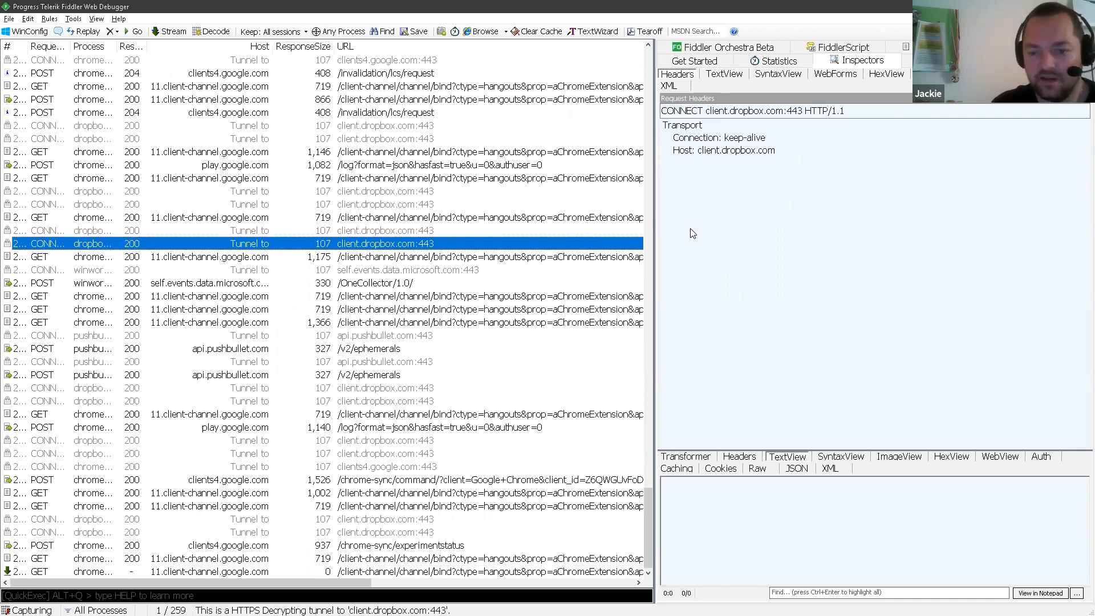
mouse_move(687, 216)
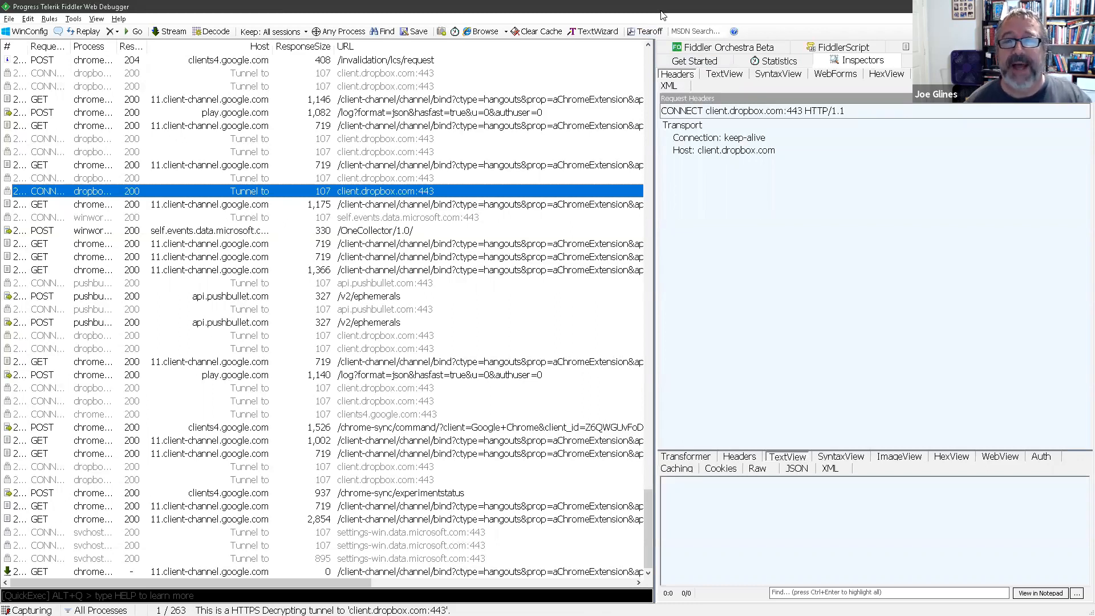
mouse_move(565, 14)
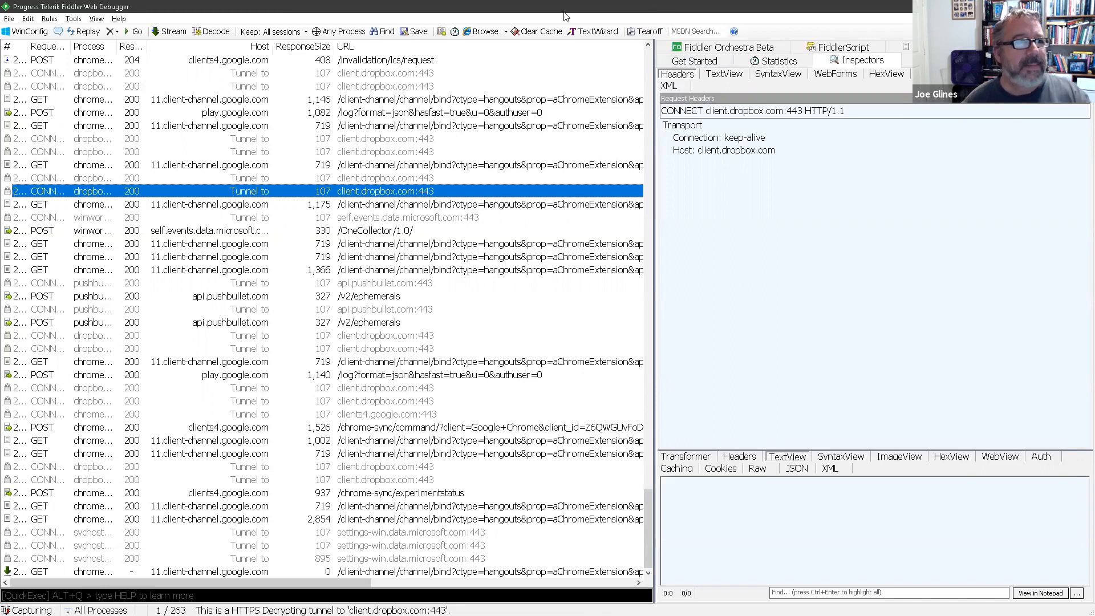
left_click(7, 20)
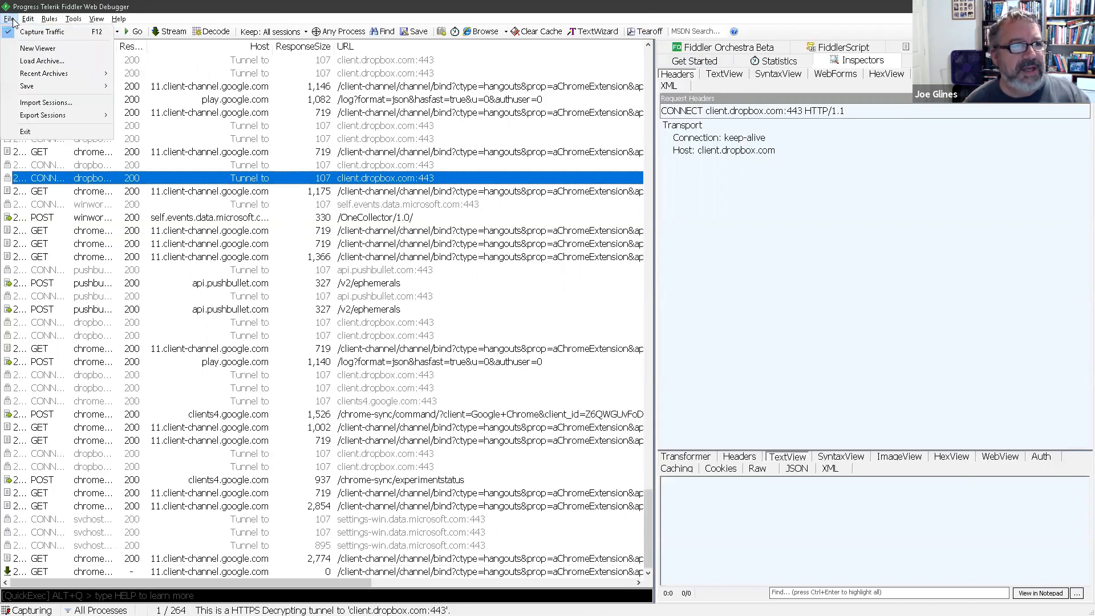
left_click(27, 19)
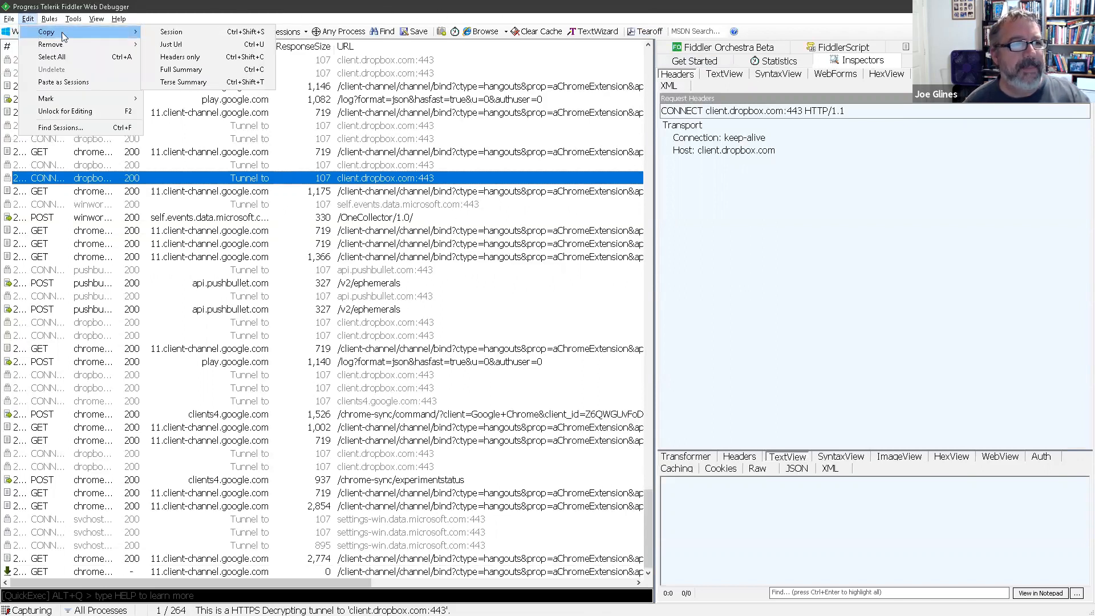
mouse_move(173, 31)
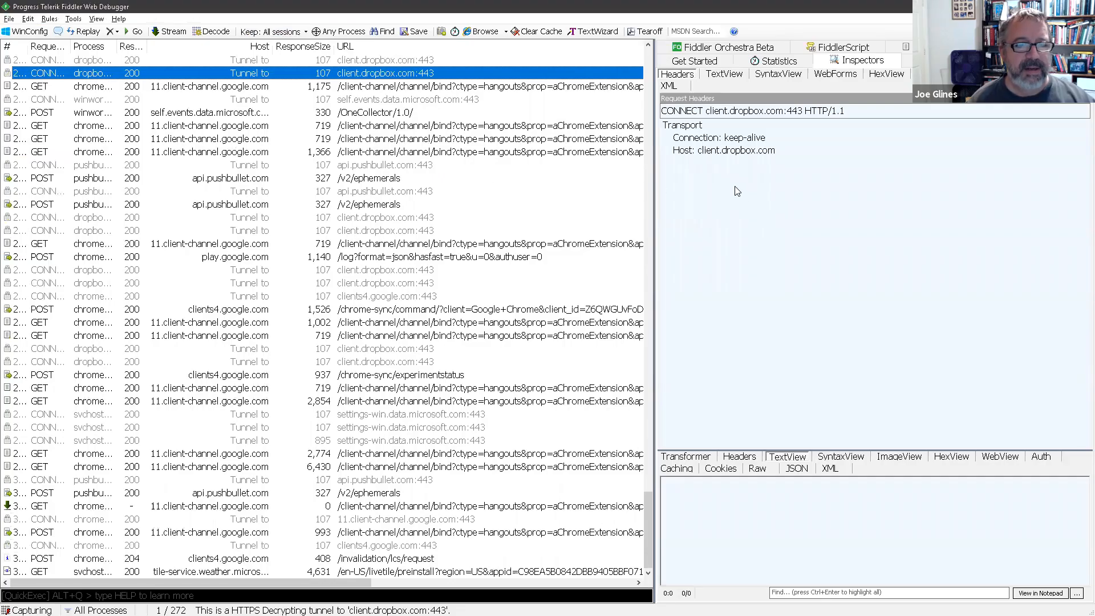
mouse_move(800, 401)
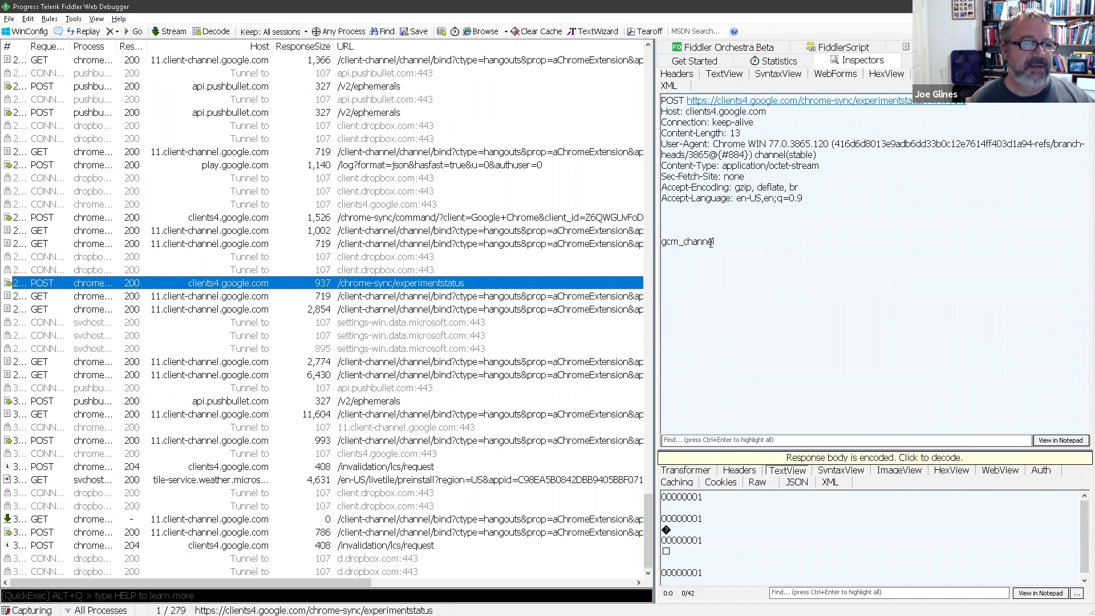
mouse_move(254, 321)
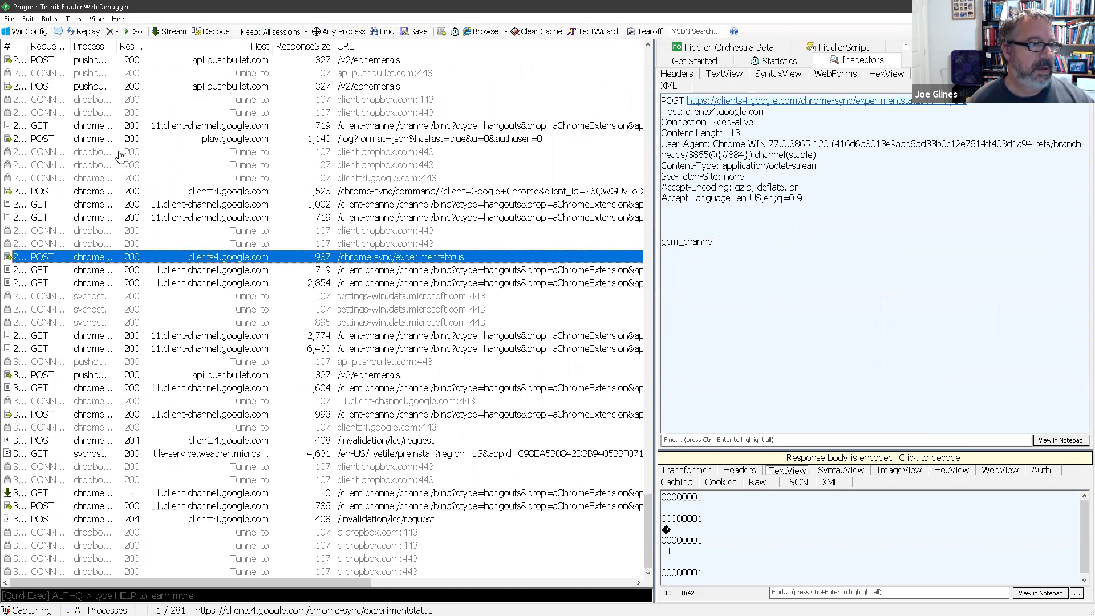
Select the POST to play.google.com/log and scroll through its request headers
left_click(235, 138)
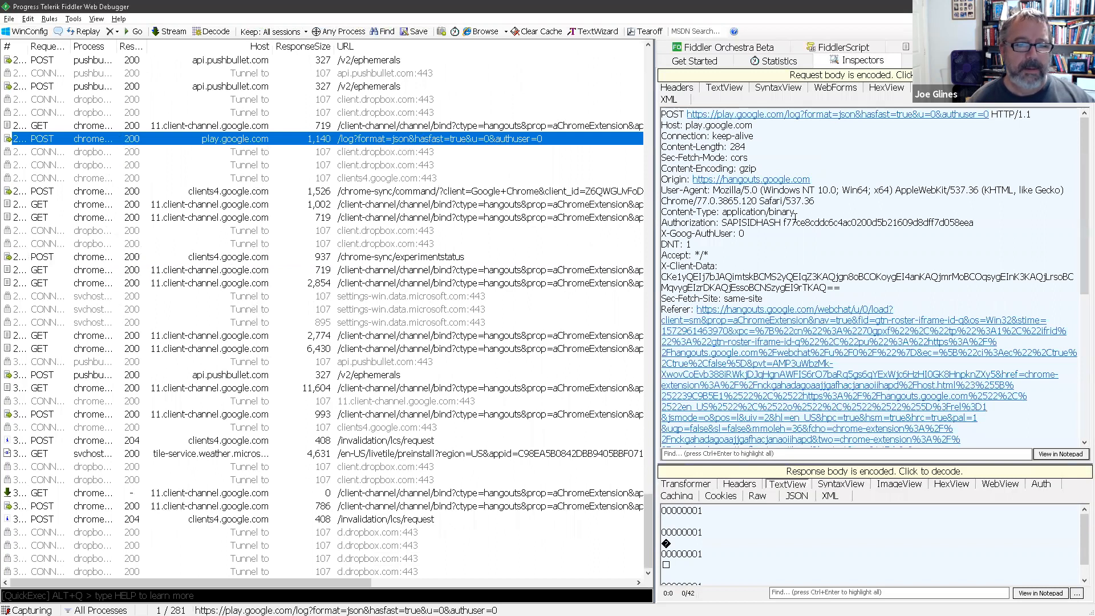
scroll("down", 3)
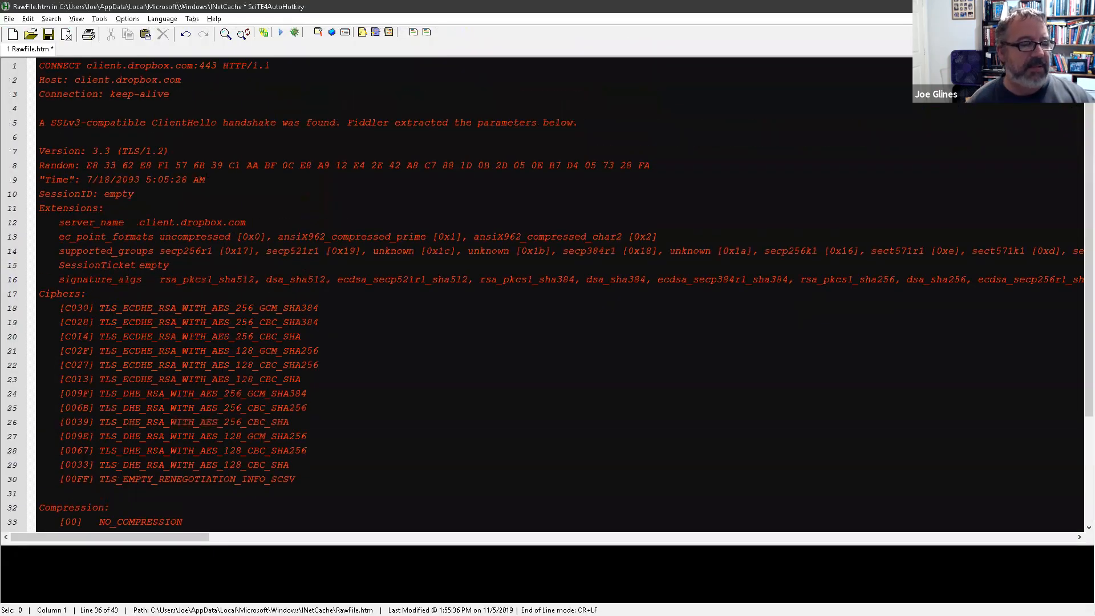
scroll("down", 3)
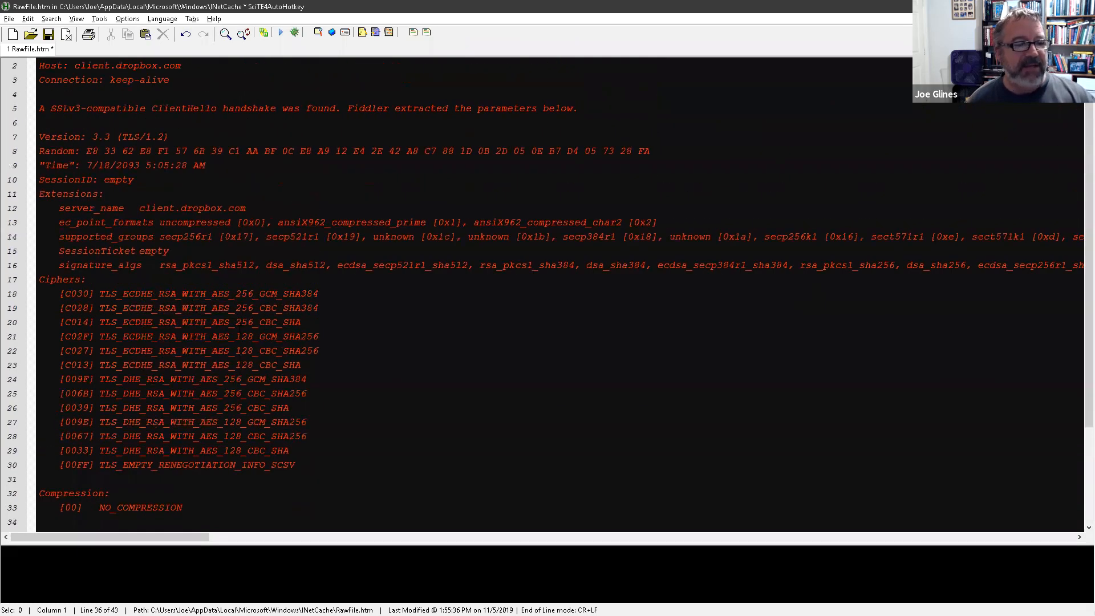
scroll("down", 3)
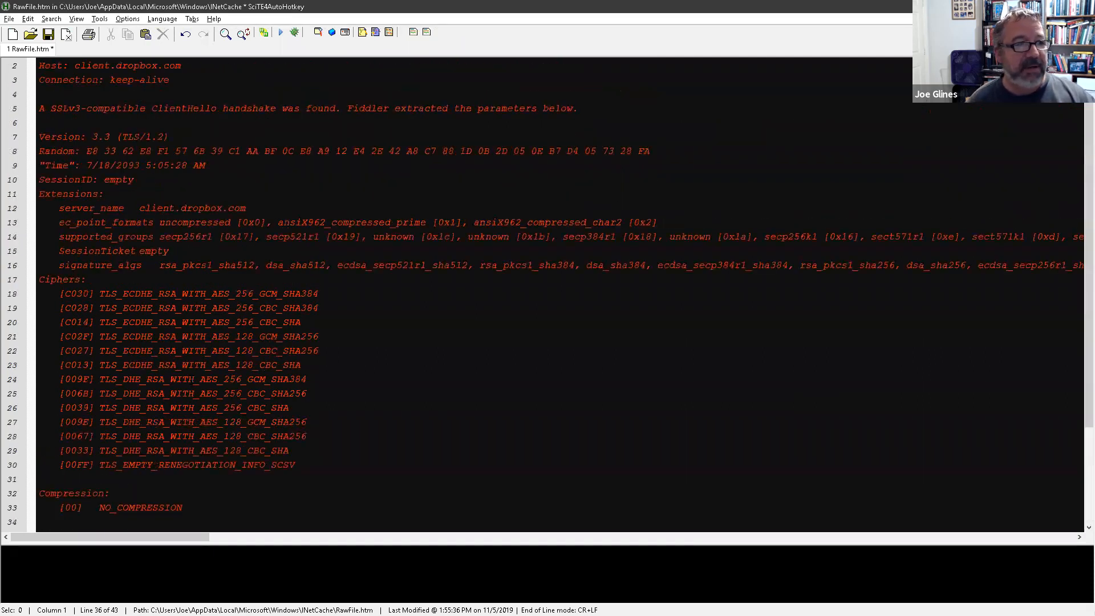
scroll("up", 3)
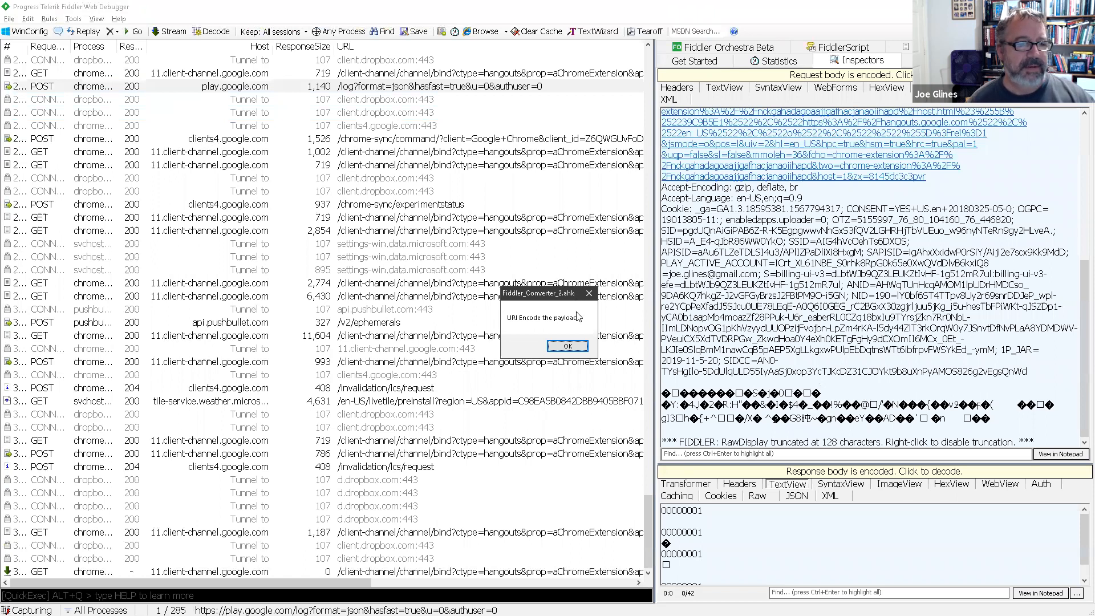
Accept URI-encoding the payload, dismiss the generated script preview, and switch windows
left_click(567, 346)
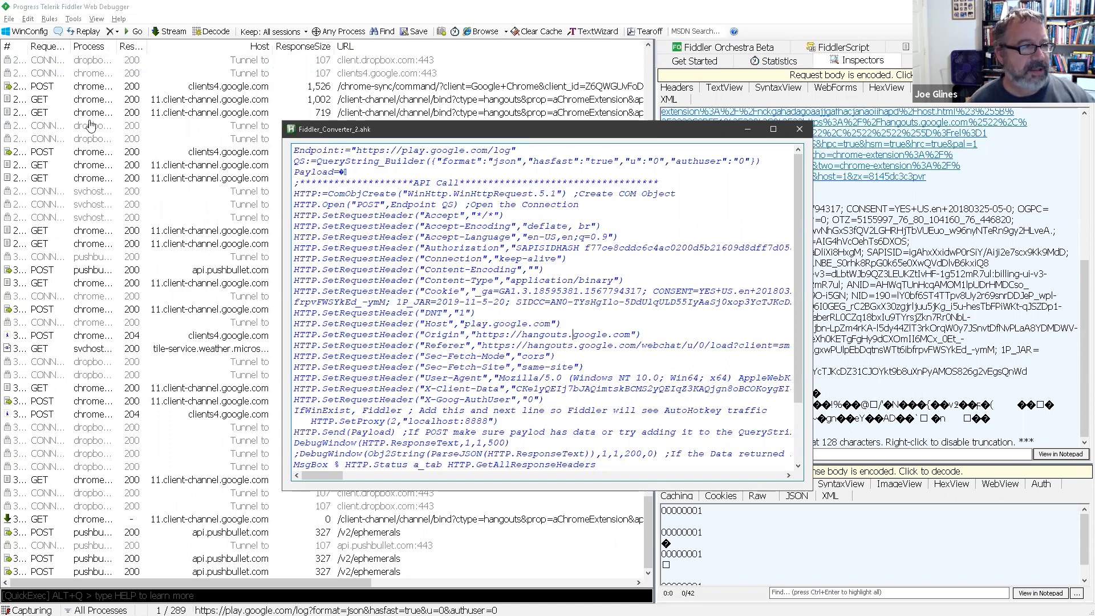
left_click(799, 129)
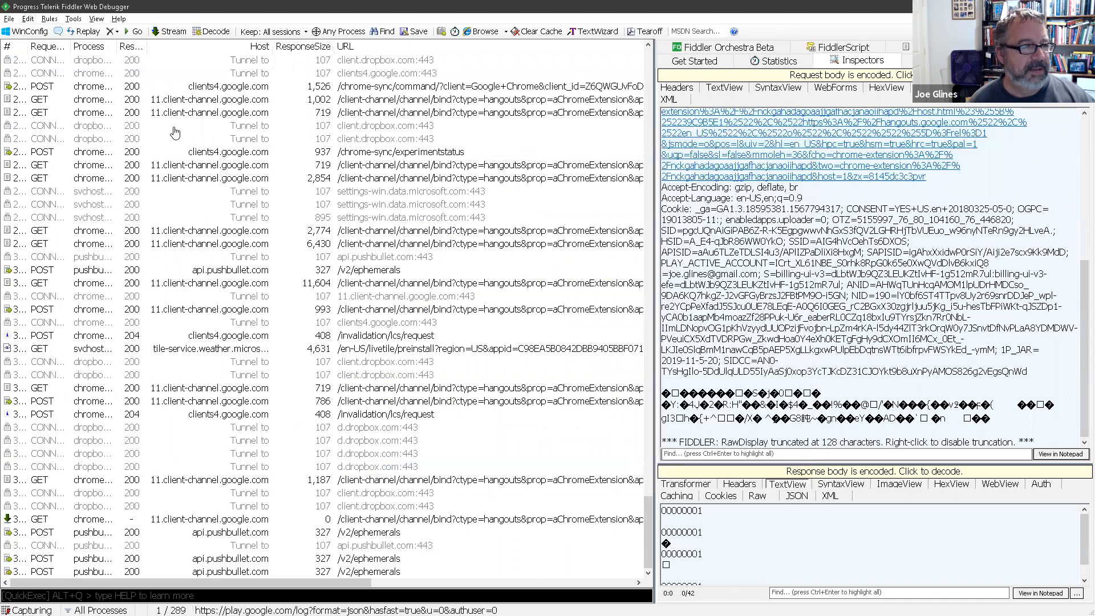
key("alt+tab")
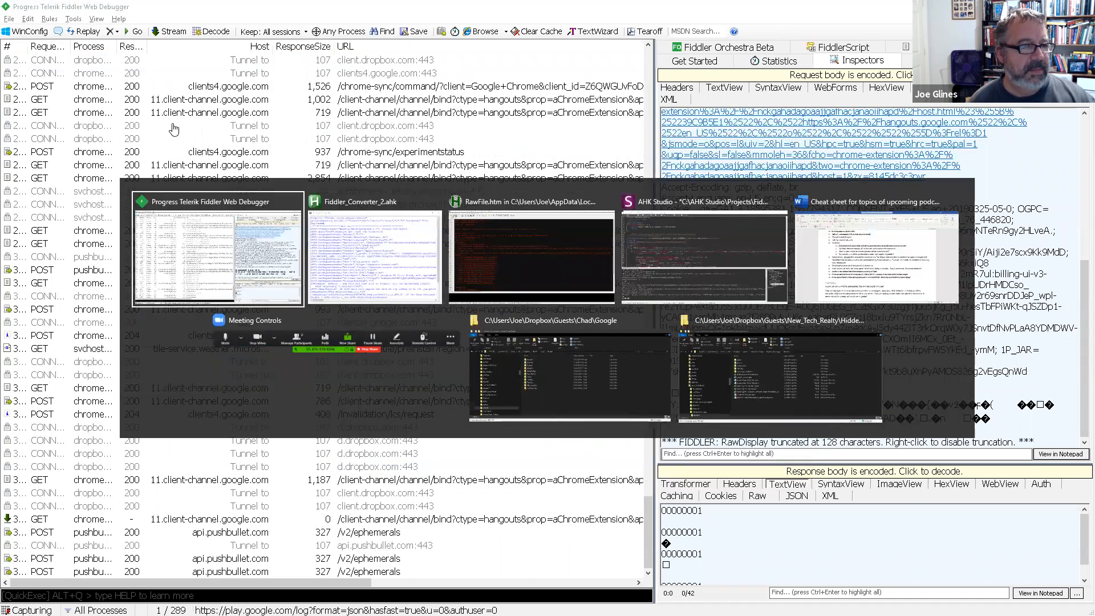
Select the clients4.google.com chrome-sync POST session in Fiddler
left_click(182, 99)
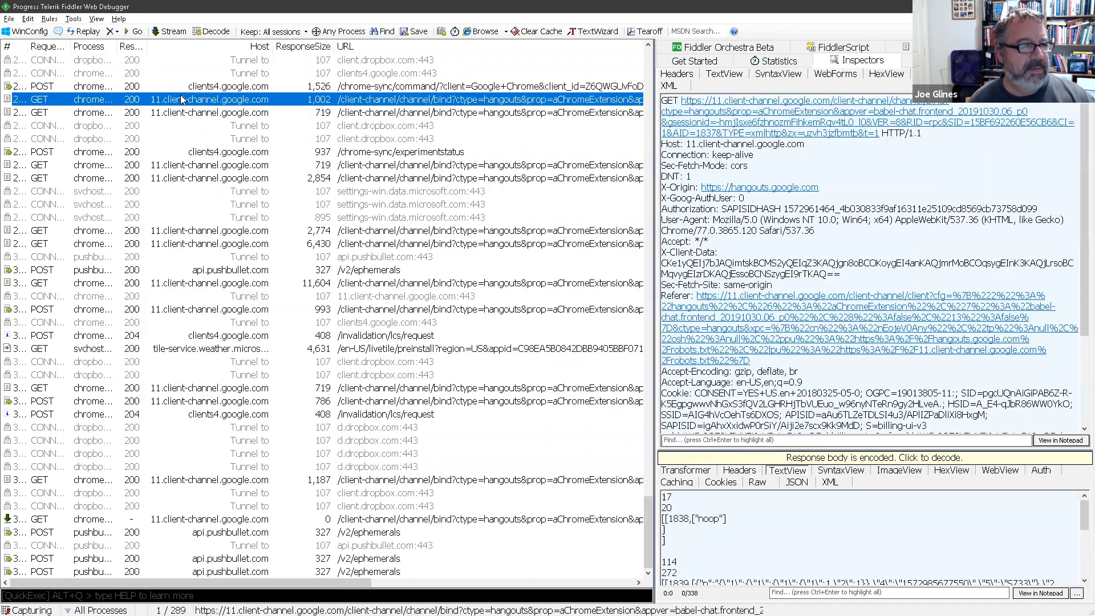
left_click(183, 87)
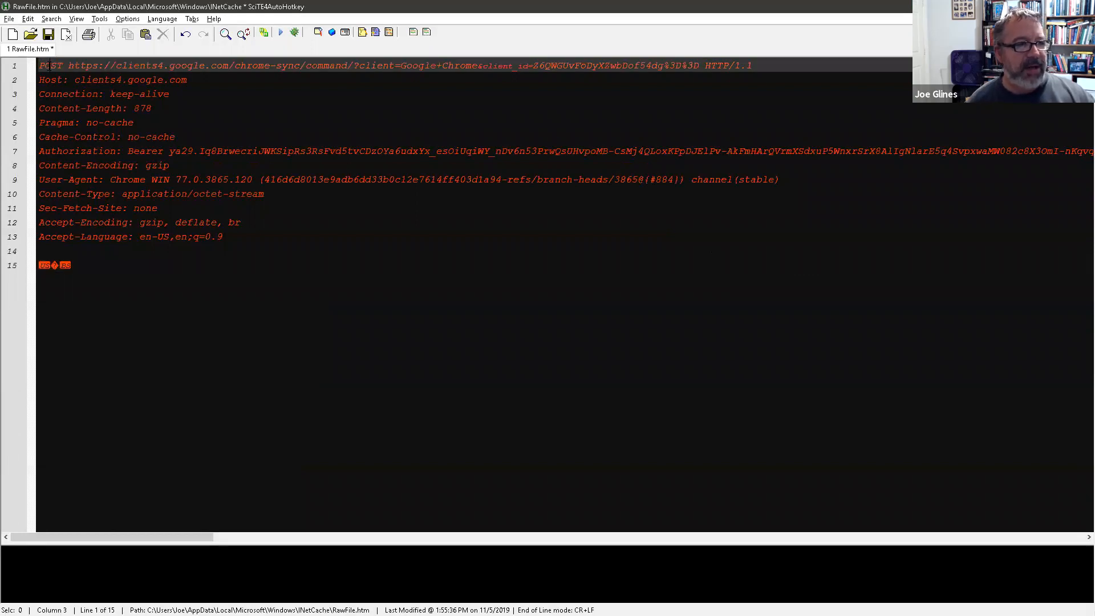
Copy the chrome-sync URL from the POST line onto a new first line
double_click(41, 64)
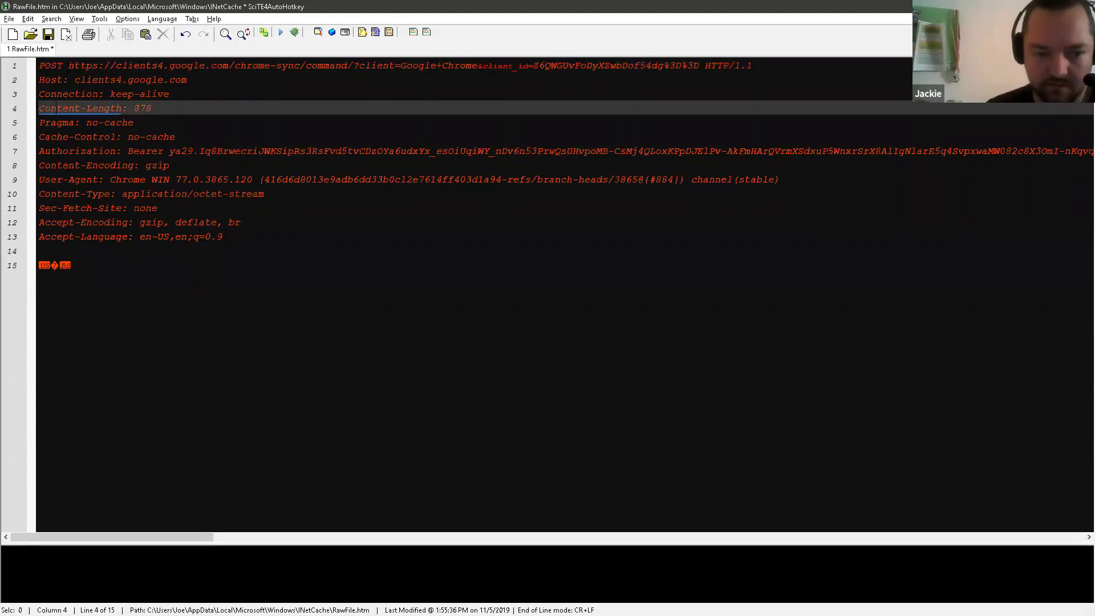
left_click(704, 65)
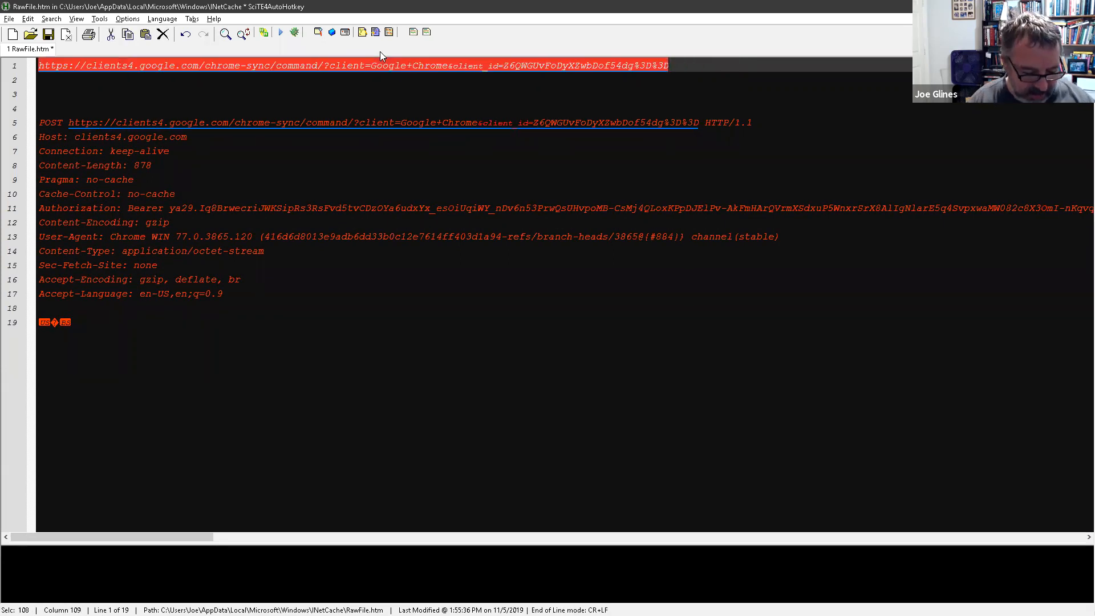
Break the URL at ? and & into lines and decode %3D in the client_id value
left_click(43, 19)
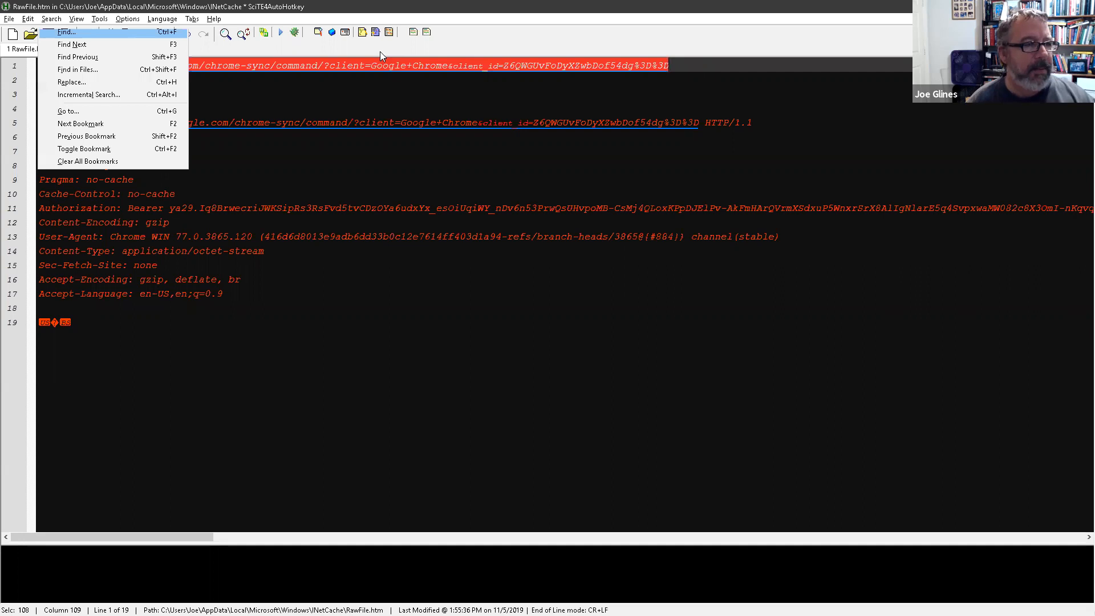
key("Escape")
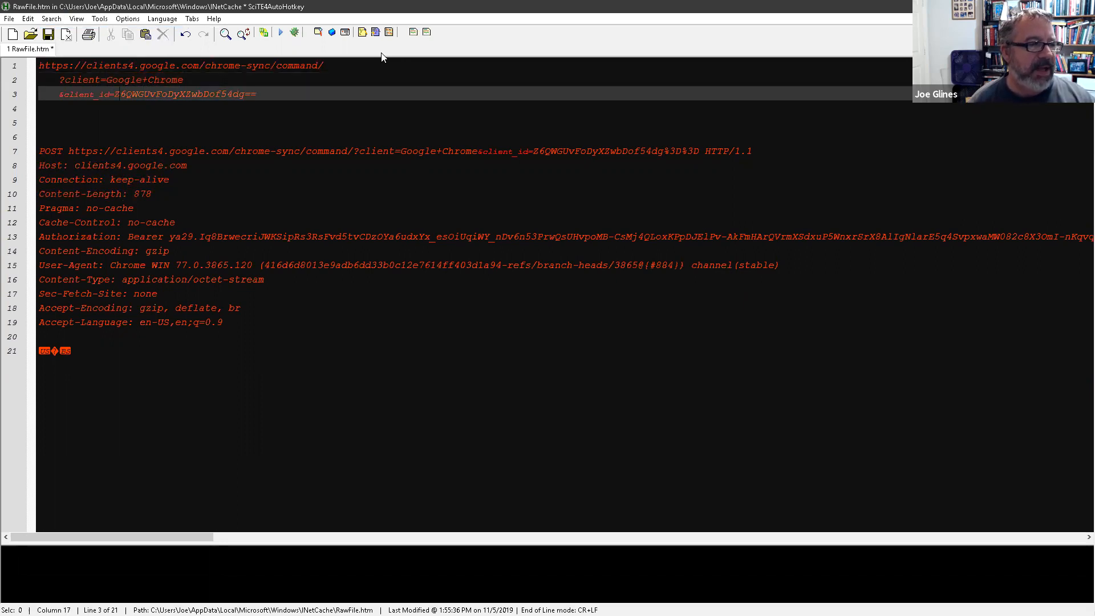
double_click(87, 94)
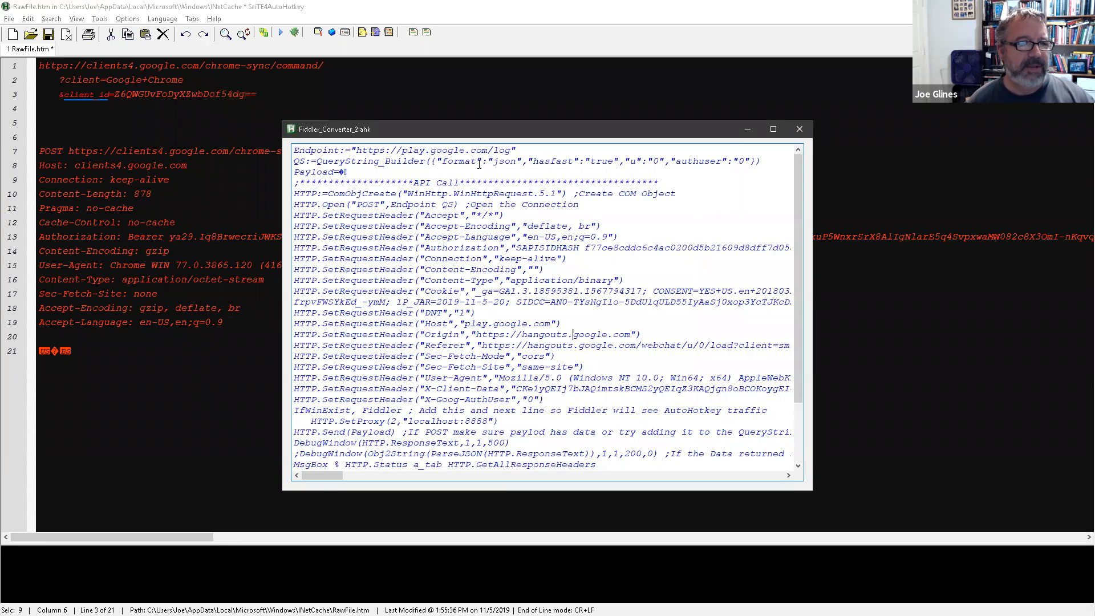
mouse_move(583, 172)
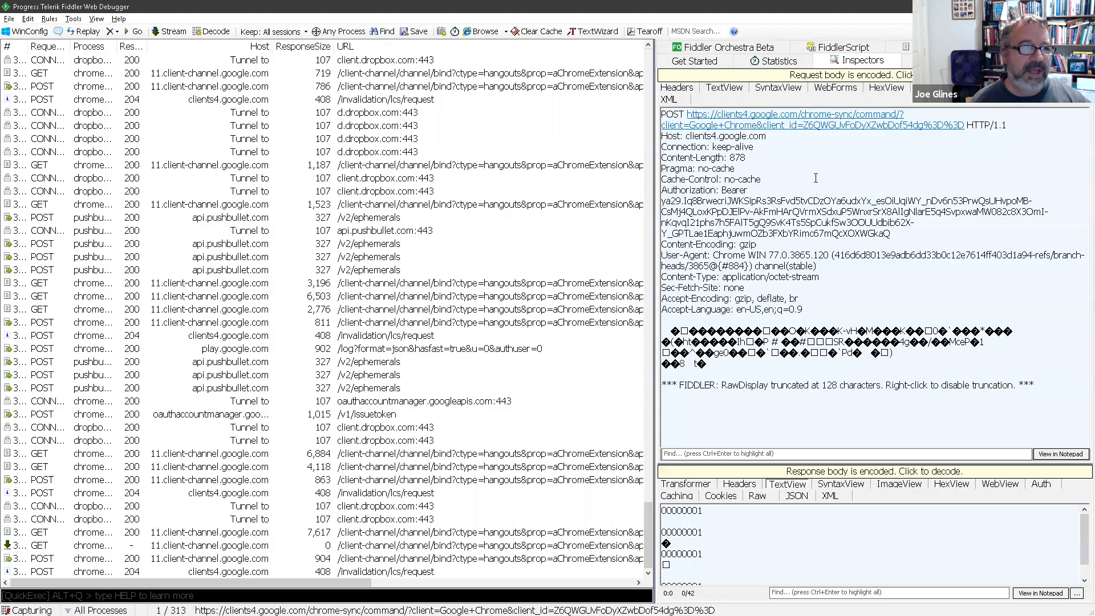
Select the pushbullet /v2/ephemerals POST session for the Composer
left_click(231, 244)
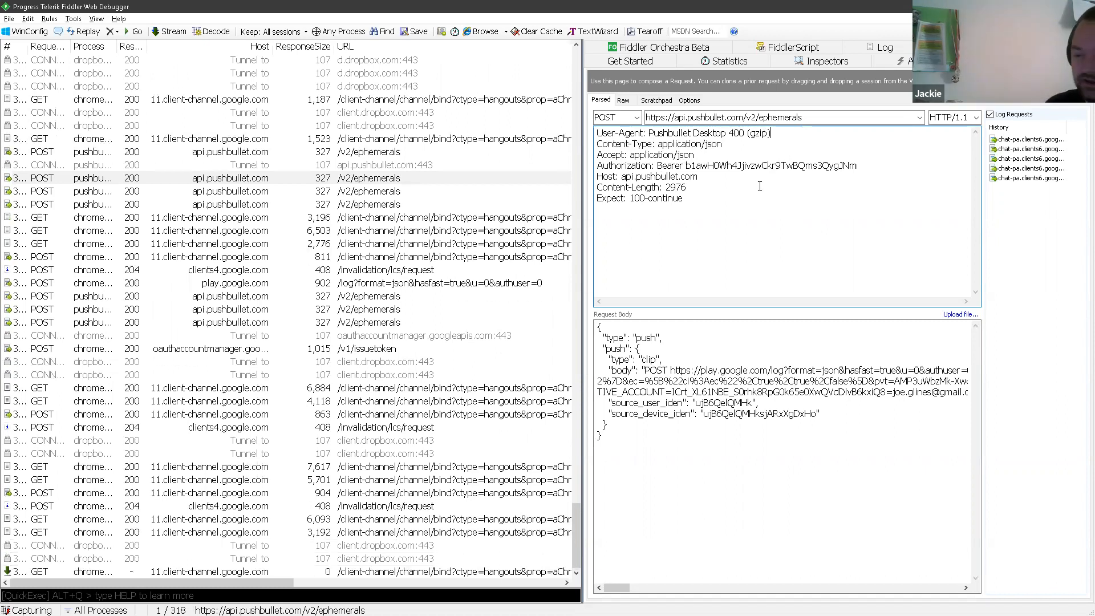
mouse_move(763, 195)
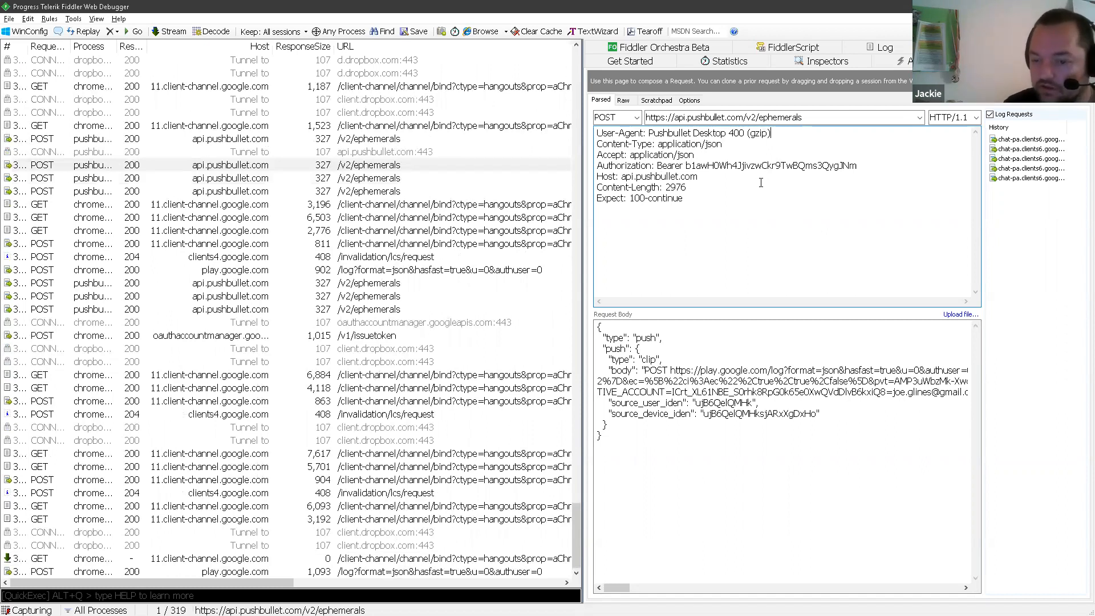
mouse_move(768, 218)
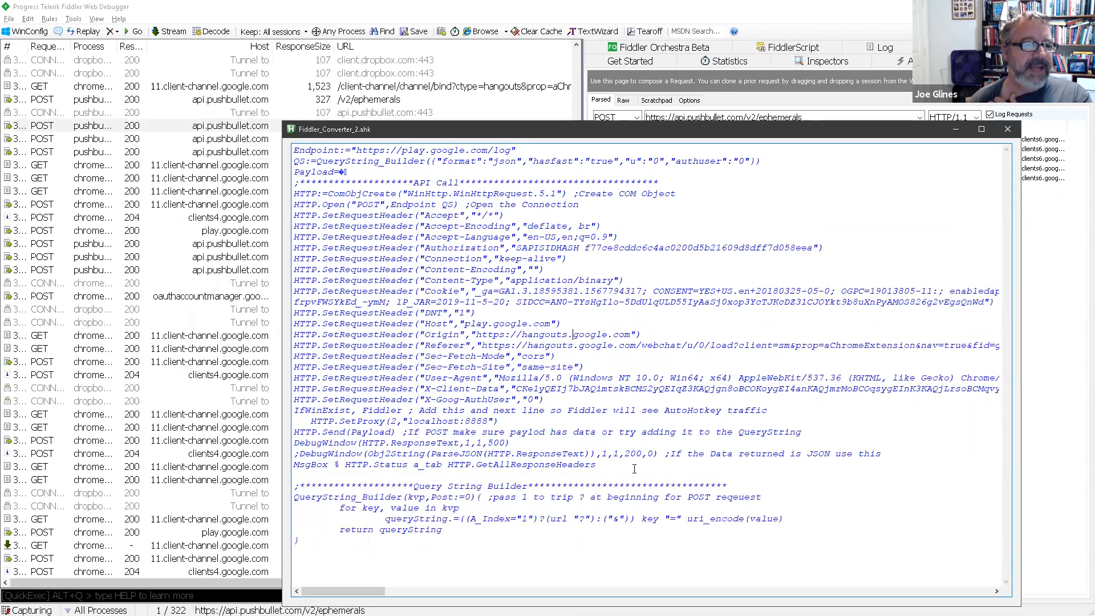
double_click(372, 323)
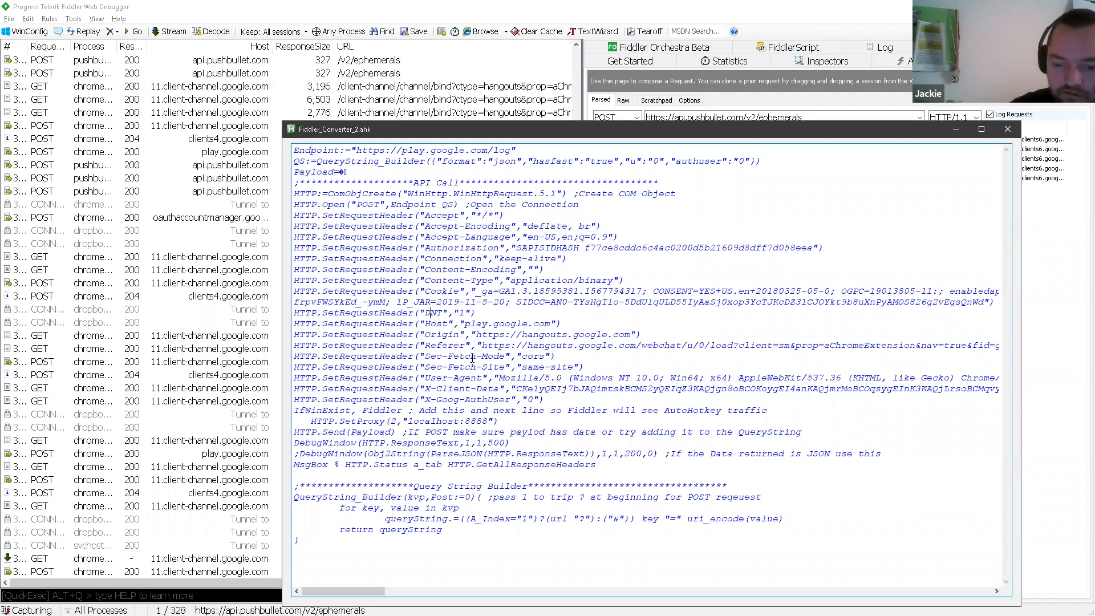
mouse_move(480, 367)
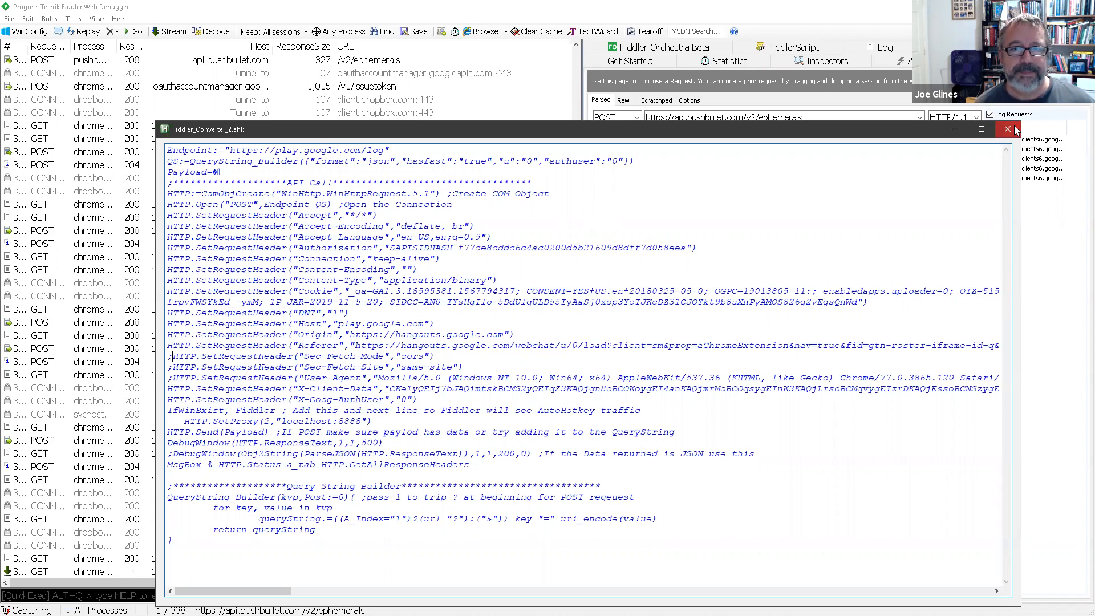
Close the Fiddler_Converter_2.ahk window, returning to Fiddler's Composer
left_click(1007, 129)
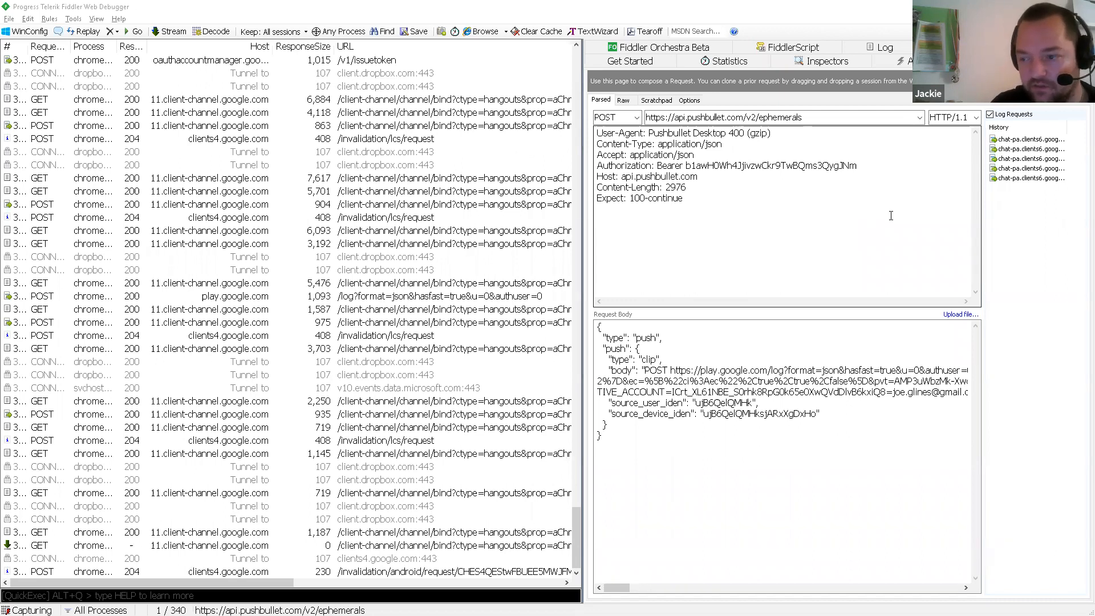
mouse_move(892, 213)
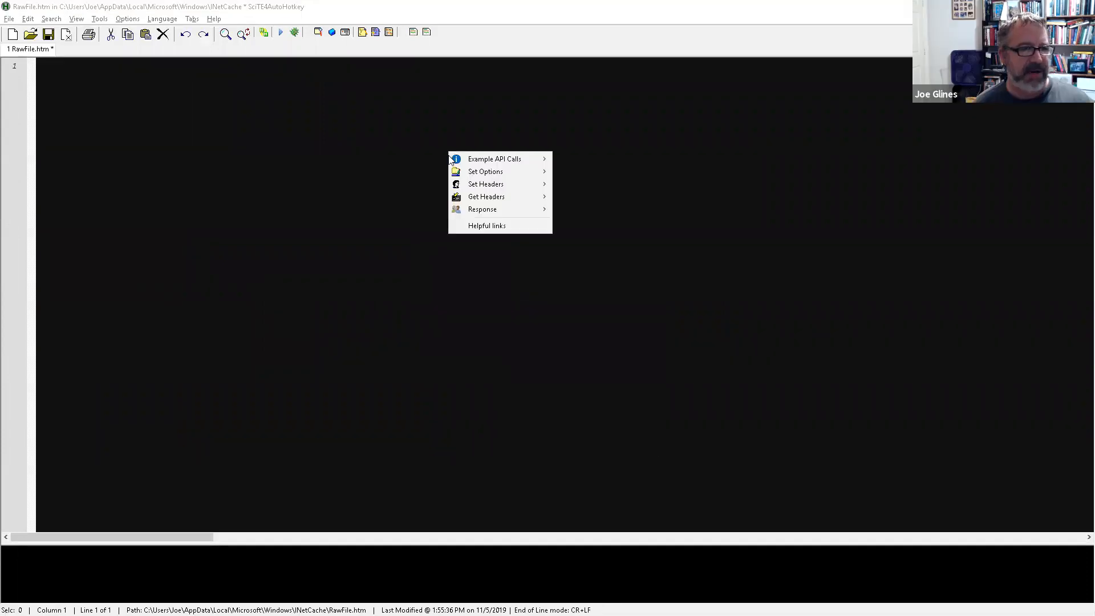
mouse_move(494, 159)
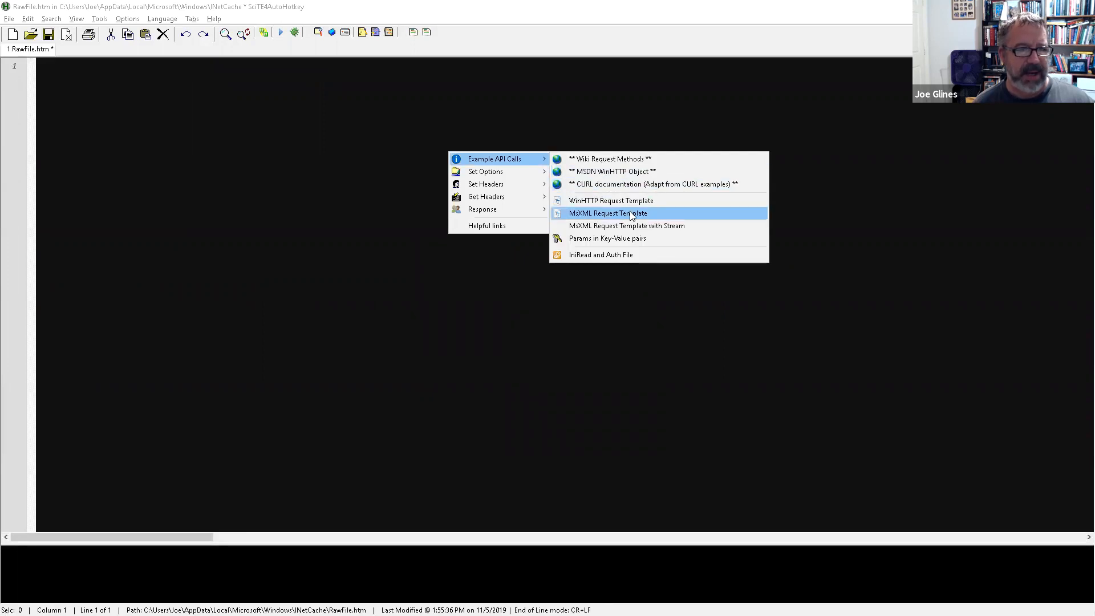
Insert the nine-line MSXML GET request template that writes a binary file
left_click(608, 212)
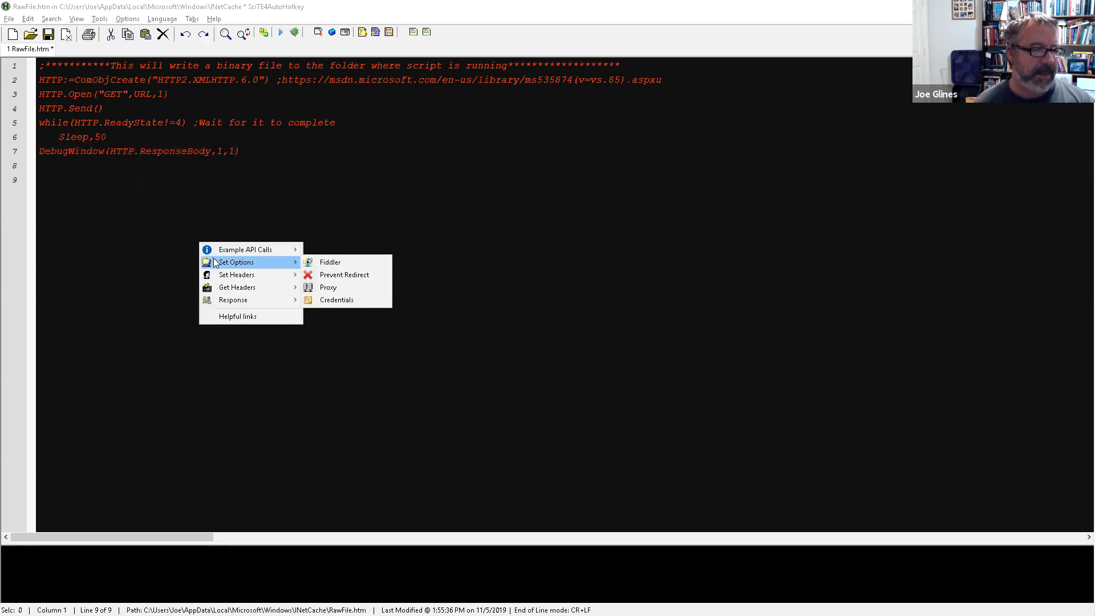
mouse_move(245, 249)
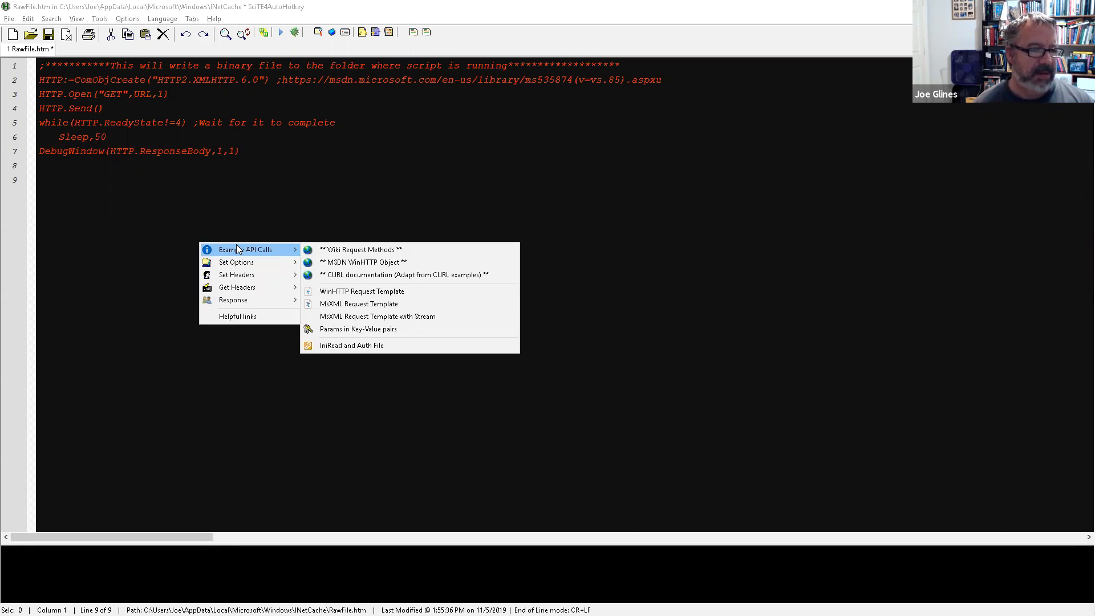
mouse_move(242, 263)
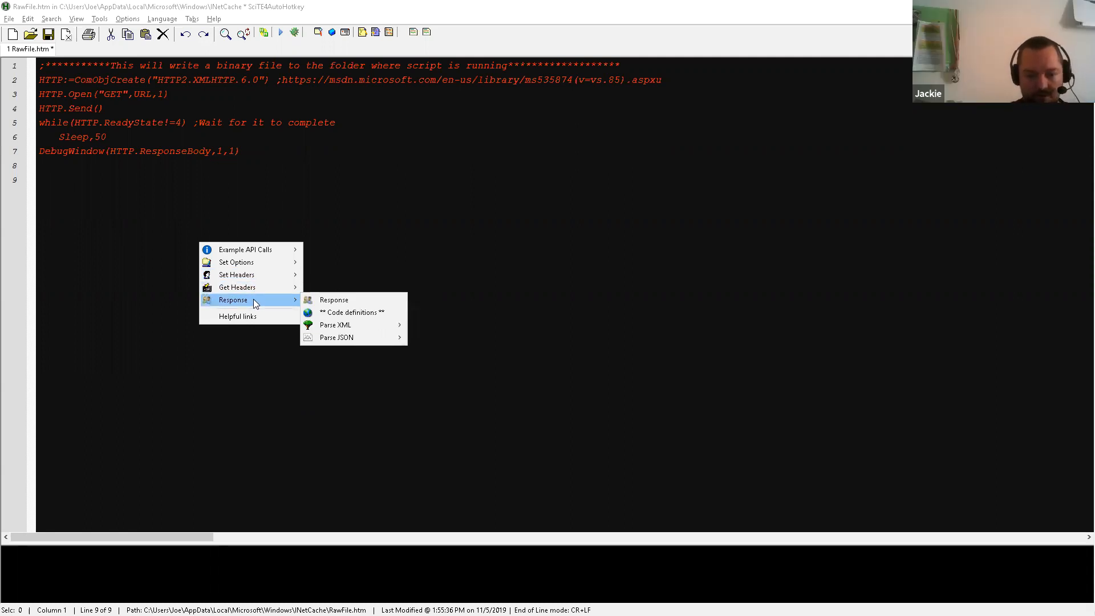
mouse_move(245, 250)
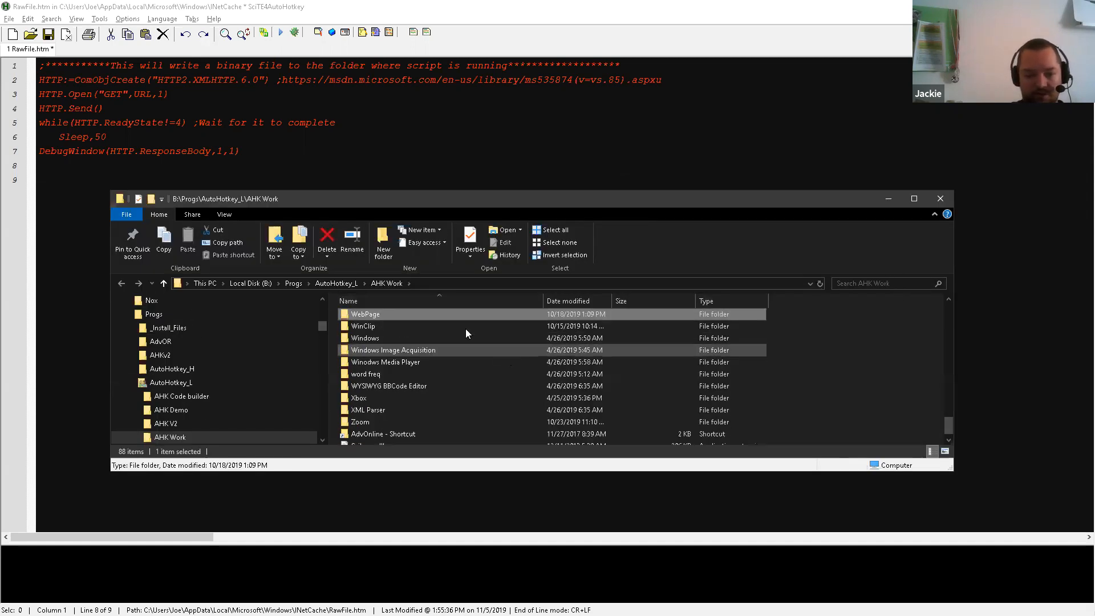
Open the WebPage folder and select 'XMLHTTP call from IE.ahk'
double_click(365, 314)
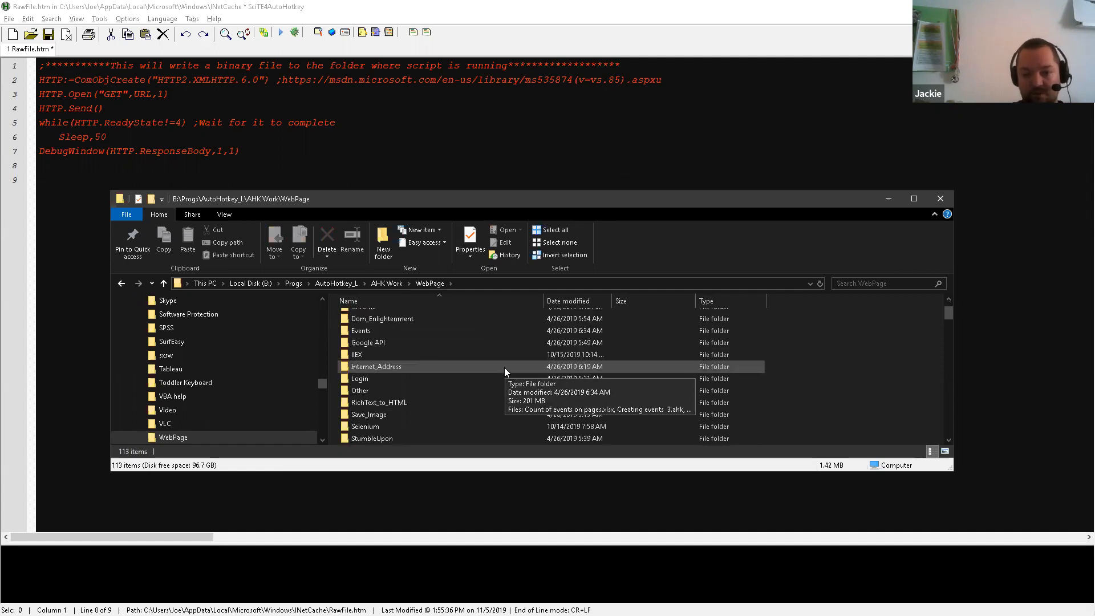
scroll("down", 3)
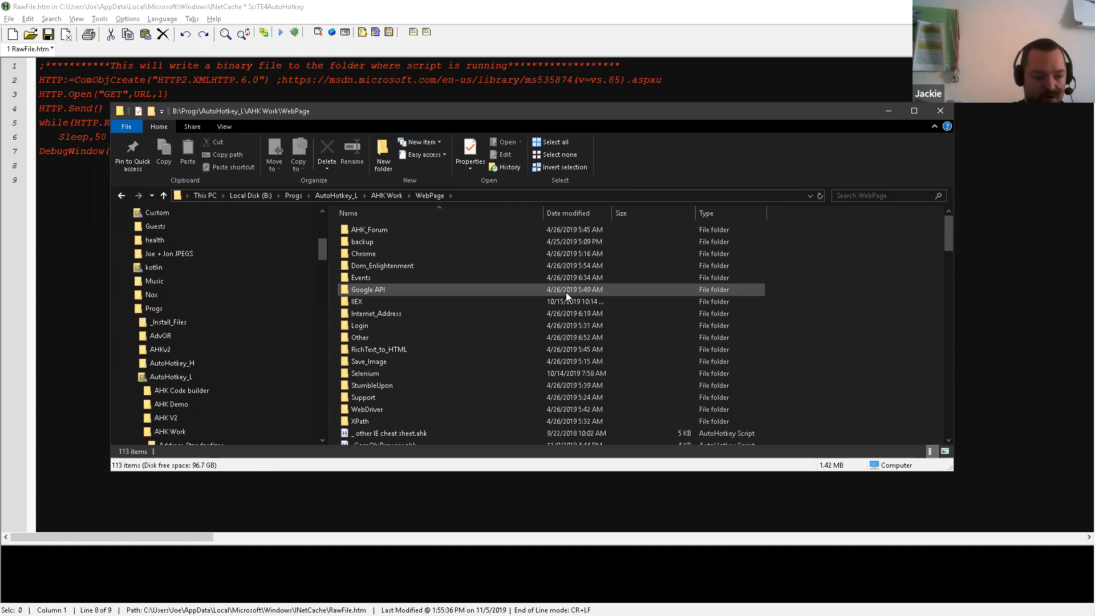
scroll("down", 3)
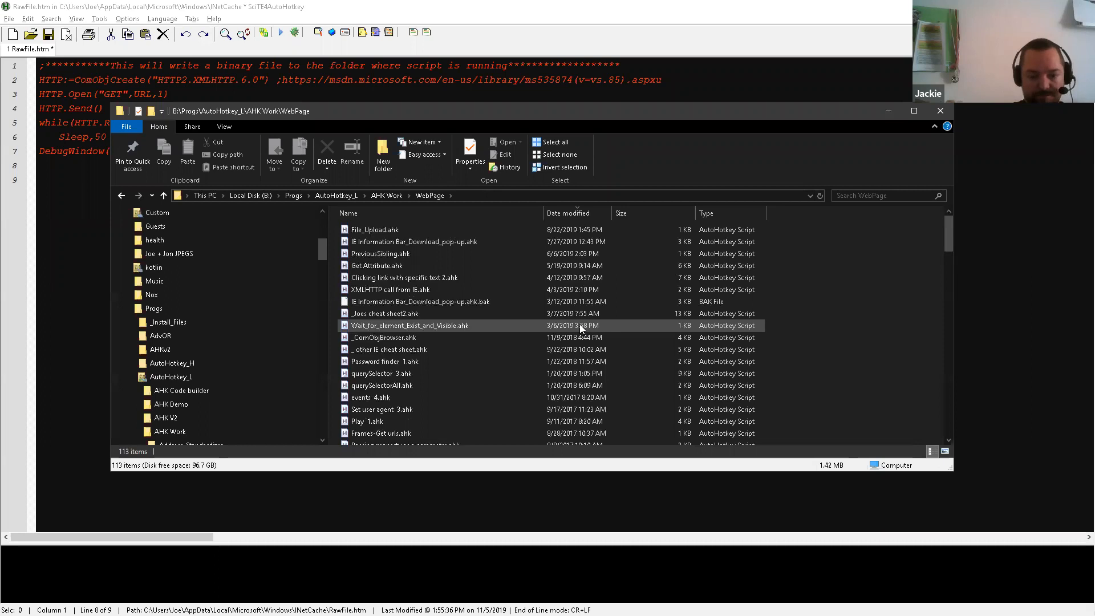
left_click(389, 289)
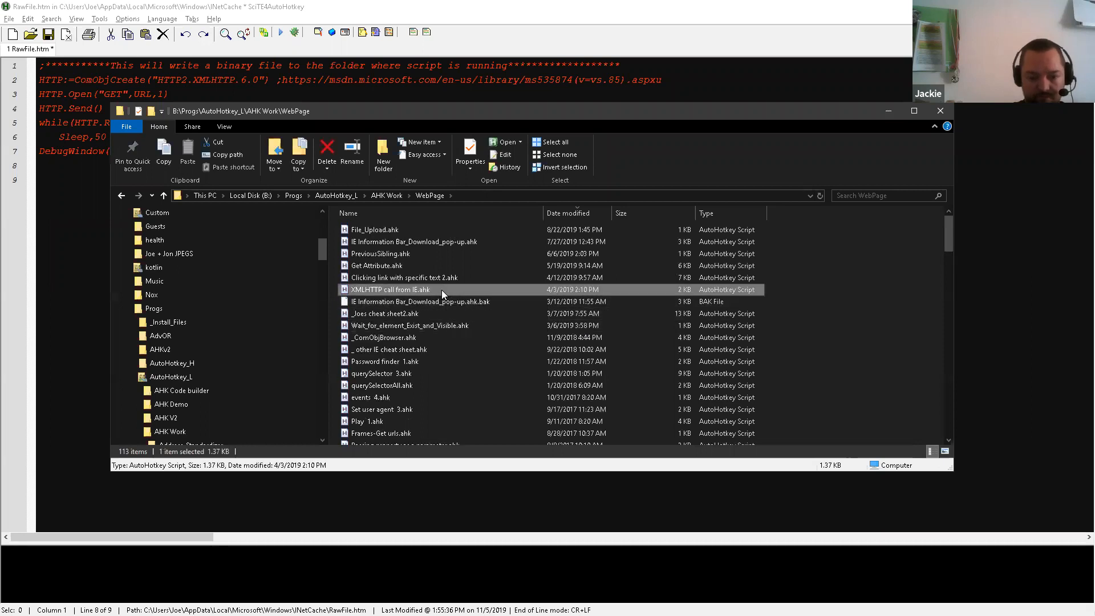
Open XMLHTTP call from IE.ahk from Explorer as a second SciTE4AutoHotkey tab
double_click(390, 290)
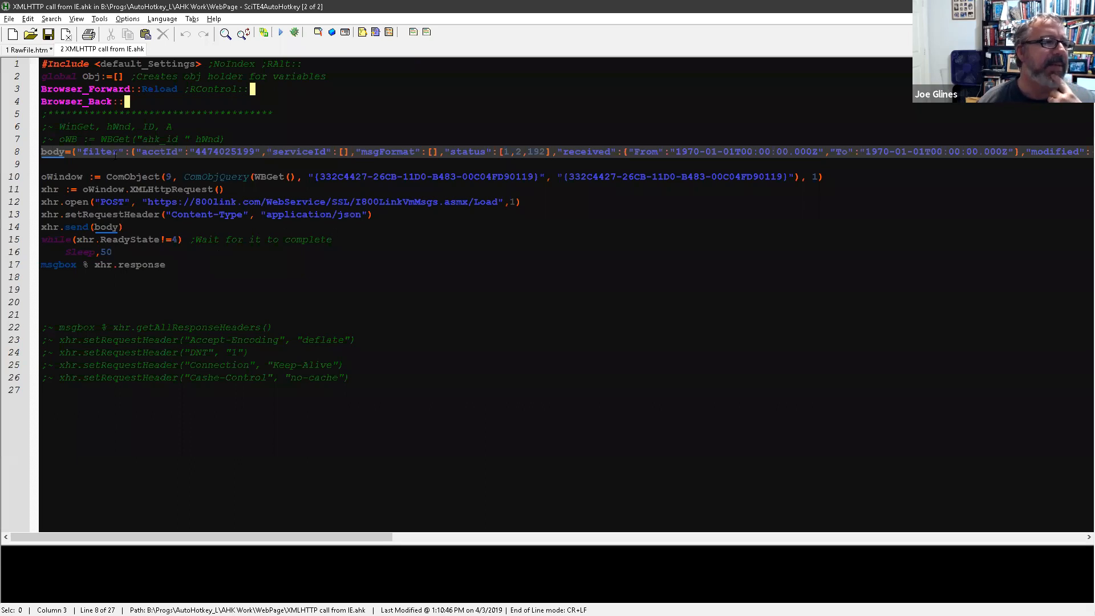
double_click(101, 152)
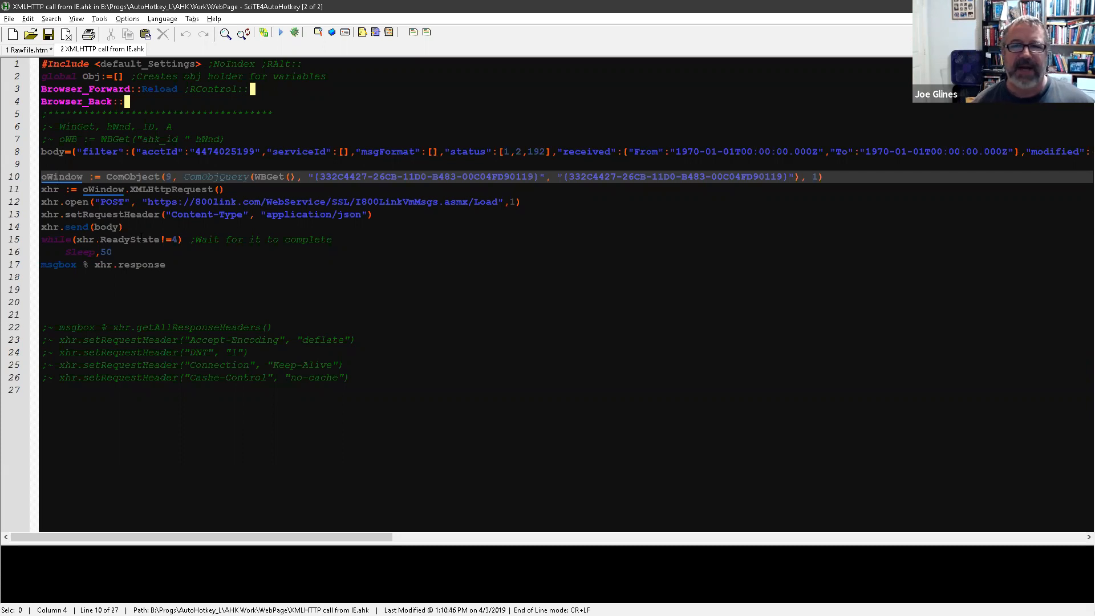
mouse_move(258, 323)
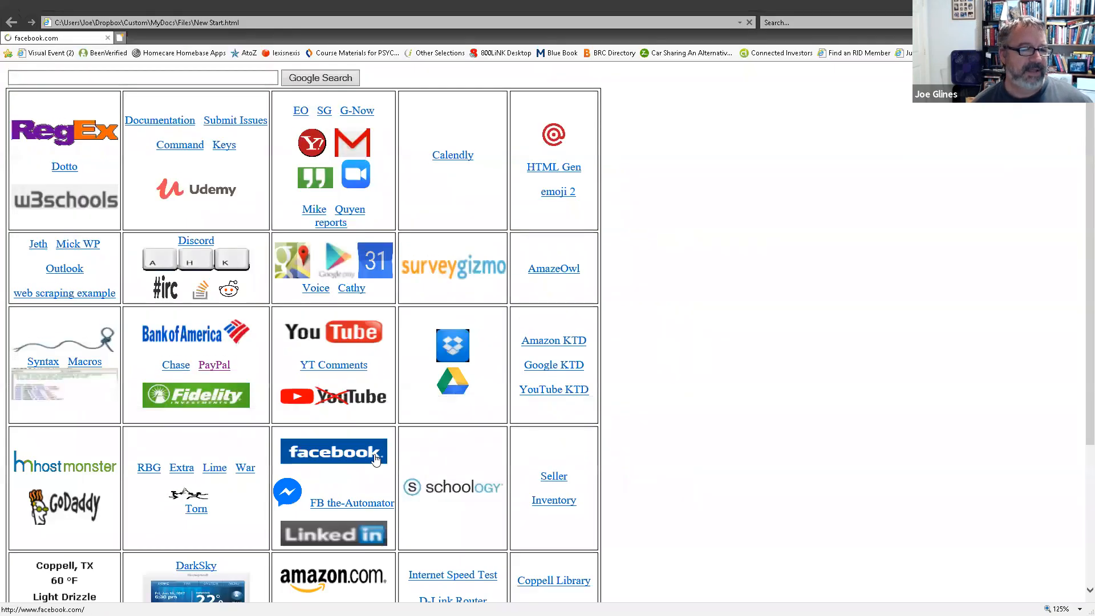
mouse_move(744, 379)
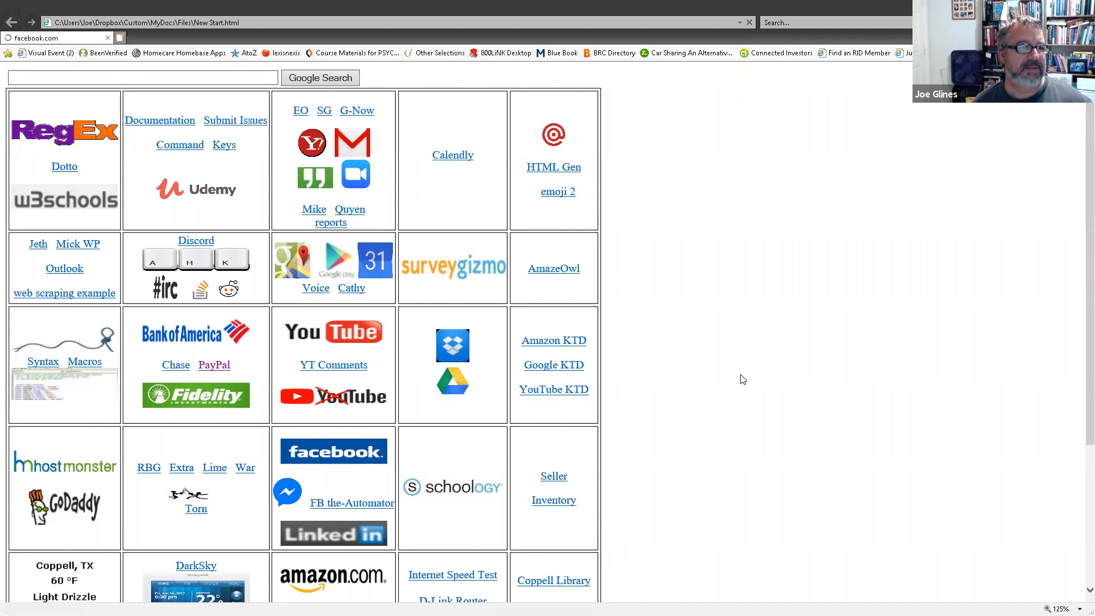
Rename the body variable to Payload, drop the global Obj line, and save
left_click(333, 451)
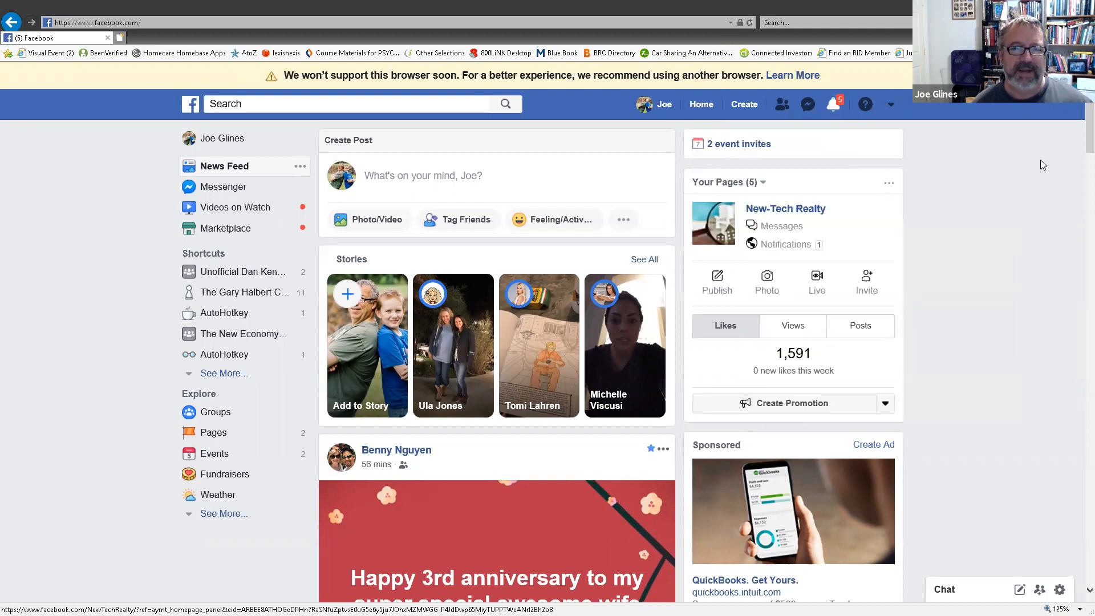
mouse_move(1020, 187)
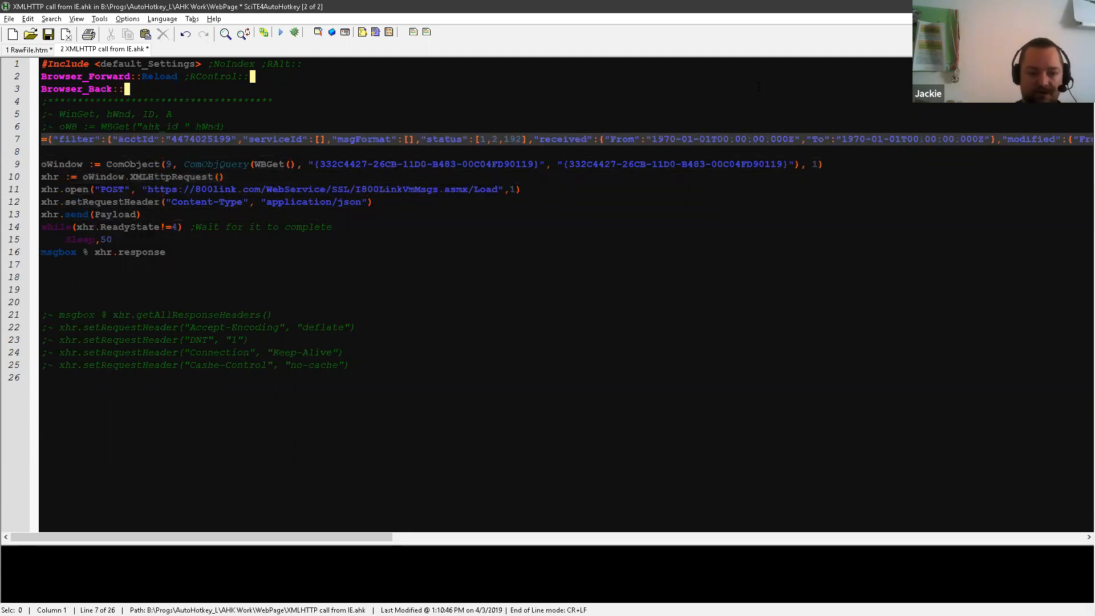
type("Payload=")
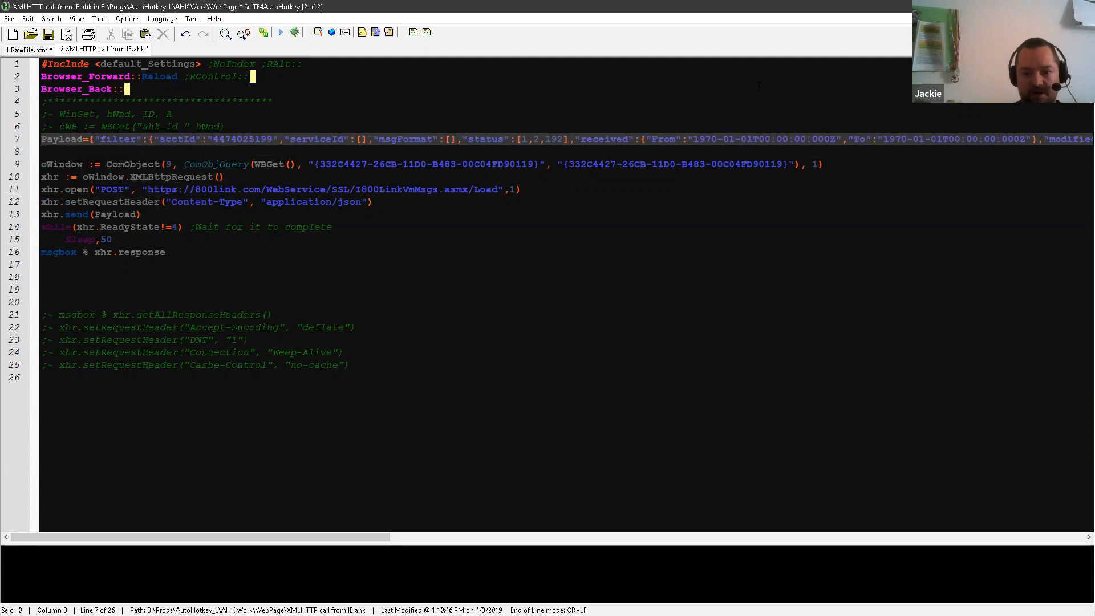
key("Ctrl+s")
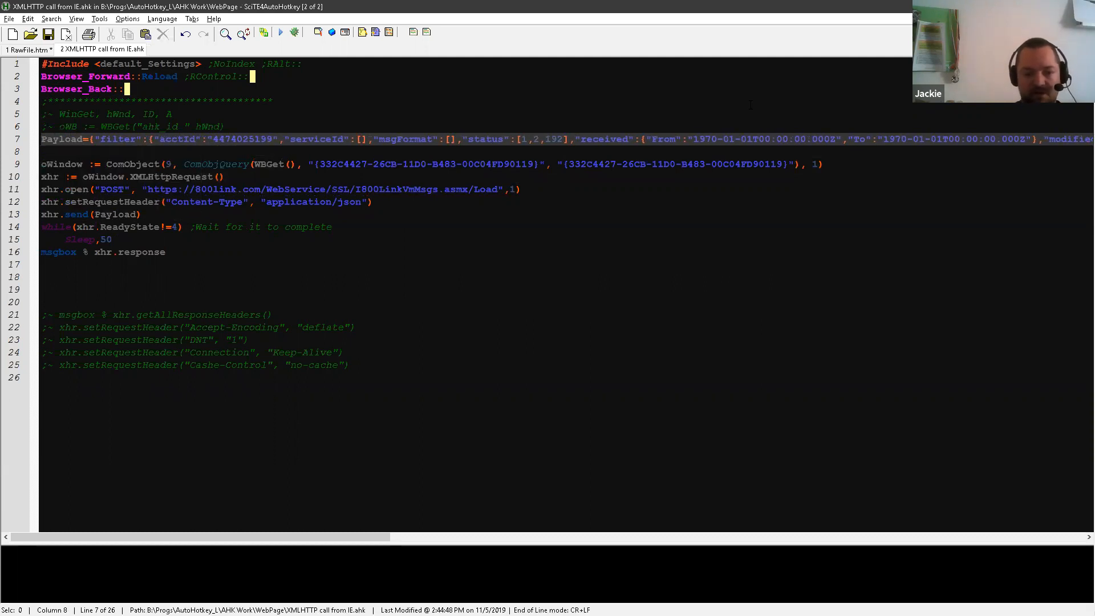